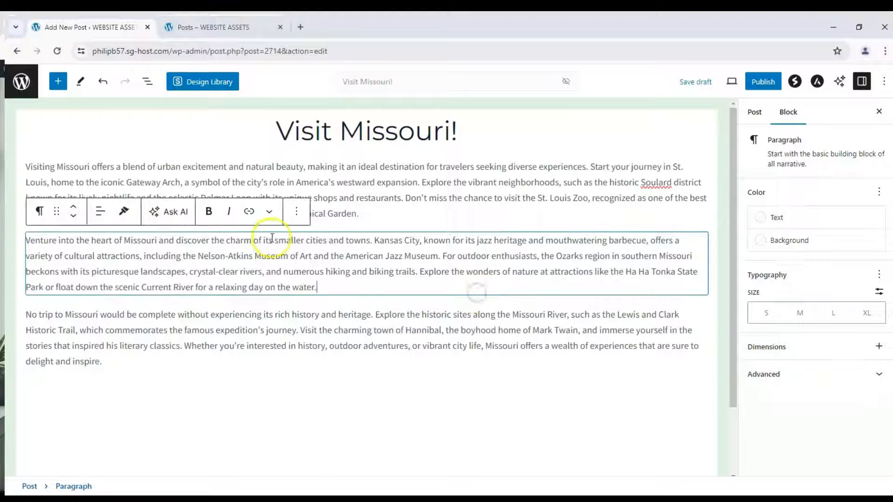
Step: Colour the opening paragraph's text orange (Theme Color 1) on a black background
{"action": "left_click", "coordinate": [776, 218]}
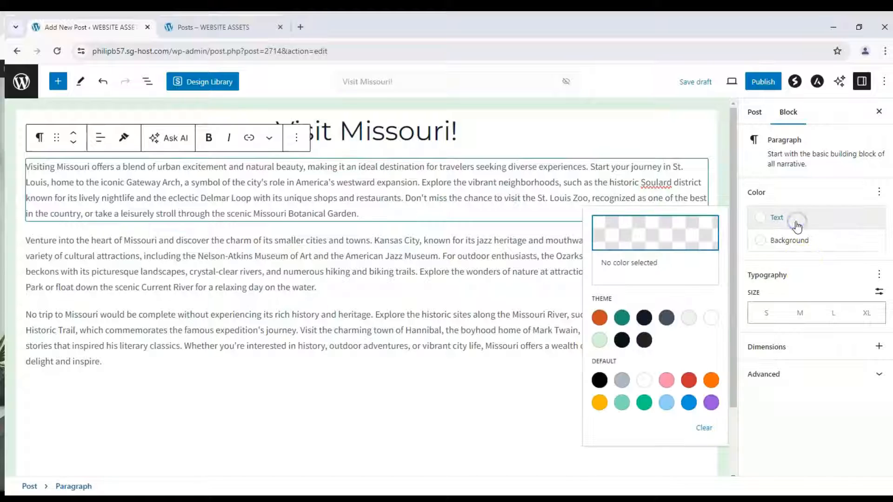
{"action": "left_click", "coordinate": [599, 317]}
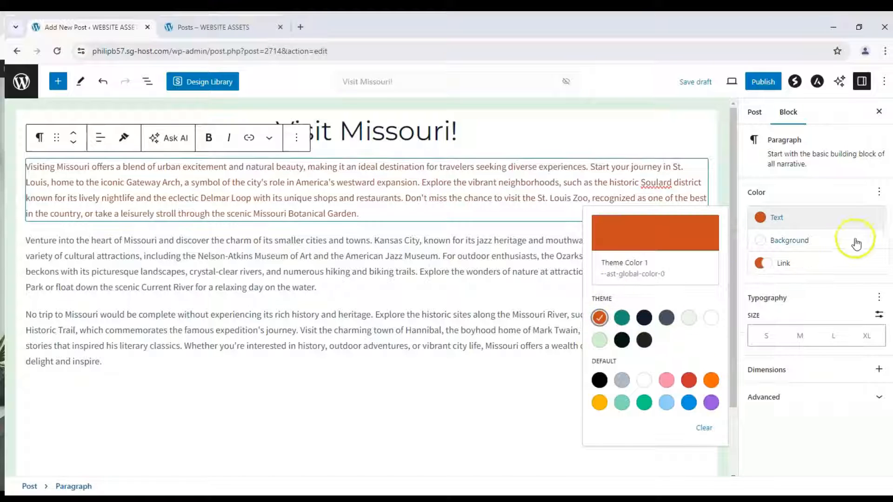
{"action": "left_click", "coordinate": [789, 240]}
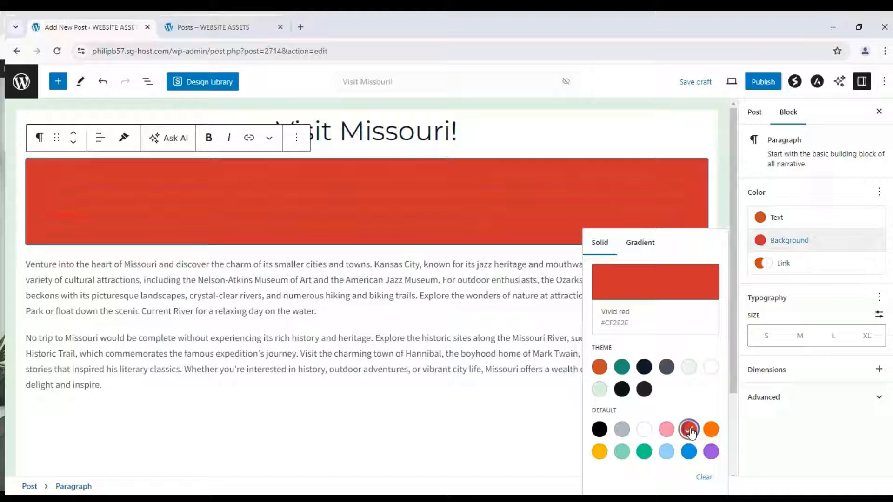
{"action": "left_click", "coordinate": [599, 428]}
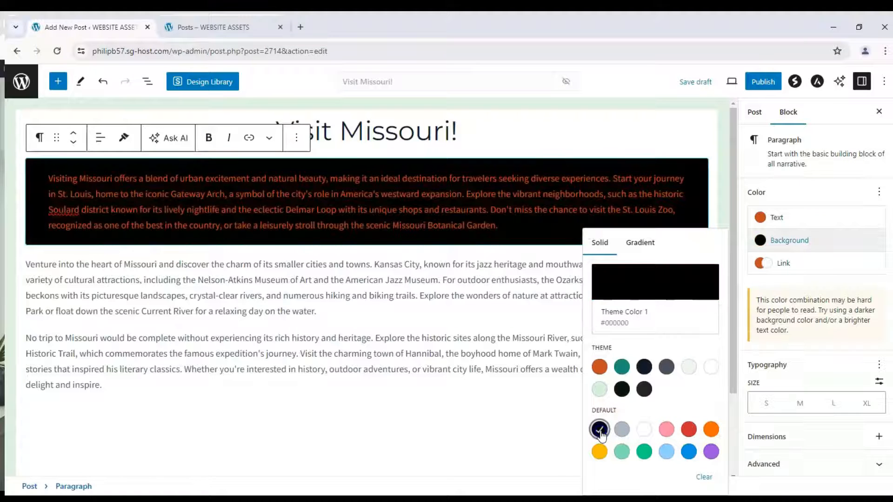
{"action": "left_click", "coordinate": [598, 429]}
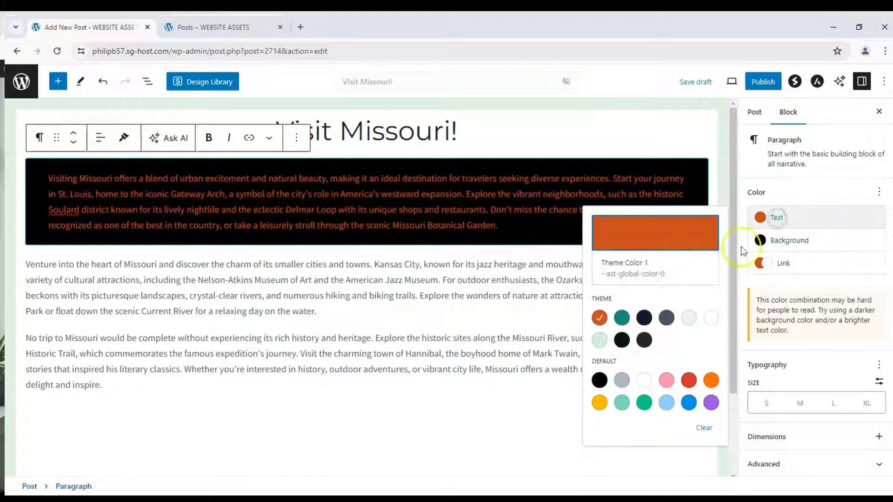
{"action": "left_click", "coordinate": [599, 380]}
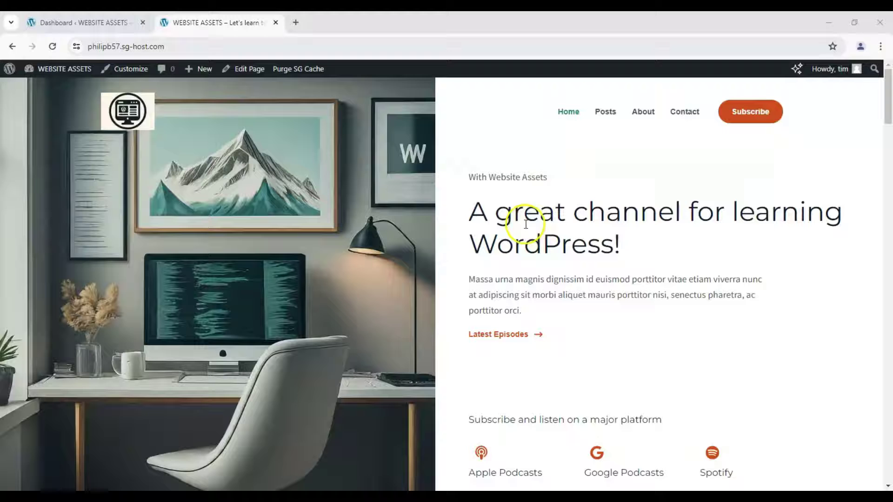
{"action": "mouse_move", "coordinate": [533, 125]}
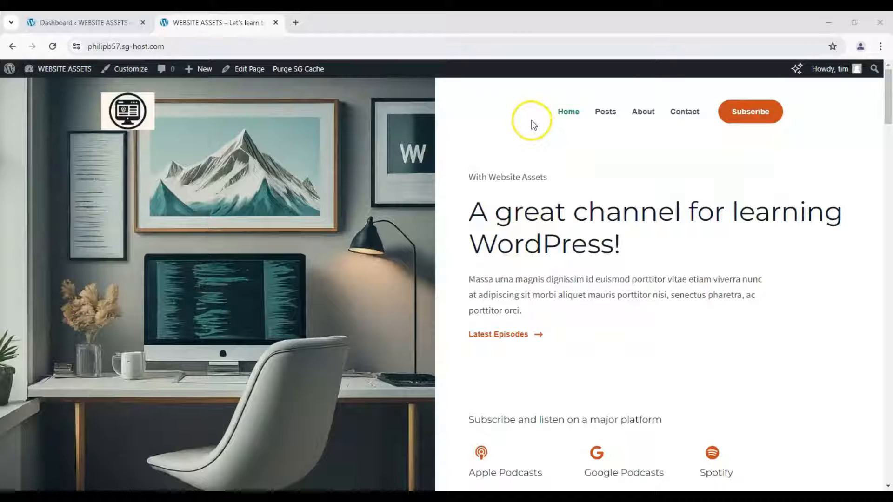
Step: Go to the live site's Posts page from the navigation menu
{"action": "left_click", "coordinate": [605, 112]}
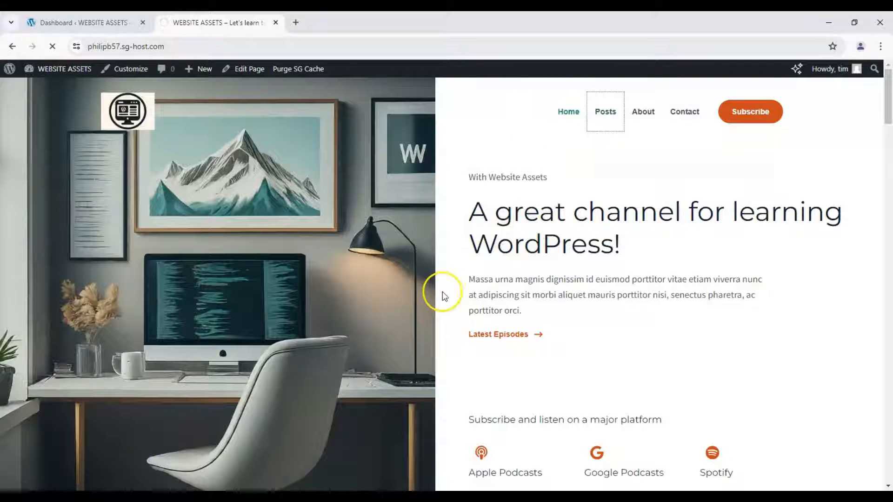
{"action": "left_click", "coordinate": [605, 112]}
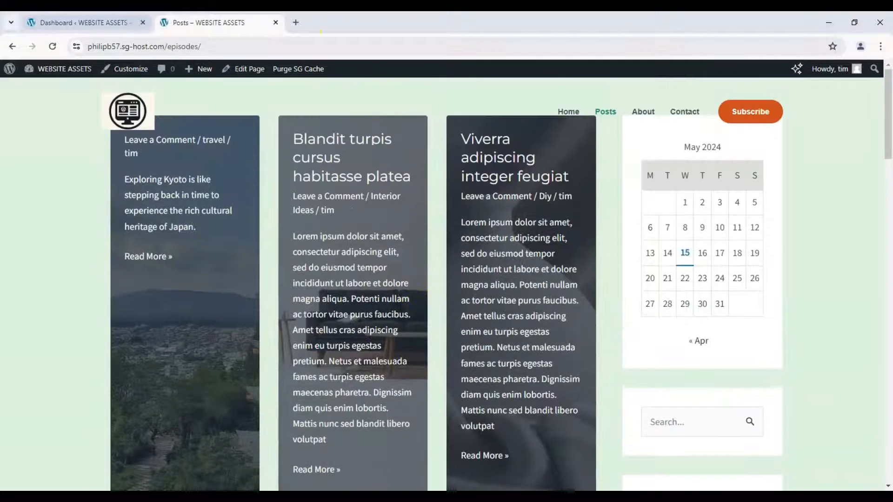
Step: From the Dashboard tab, use Posts > Add New Post for a blank post
{"action": "left_click", "coordinate": [84, 22]}
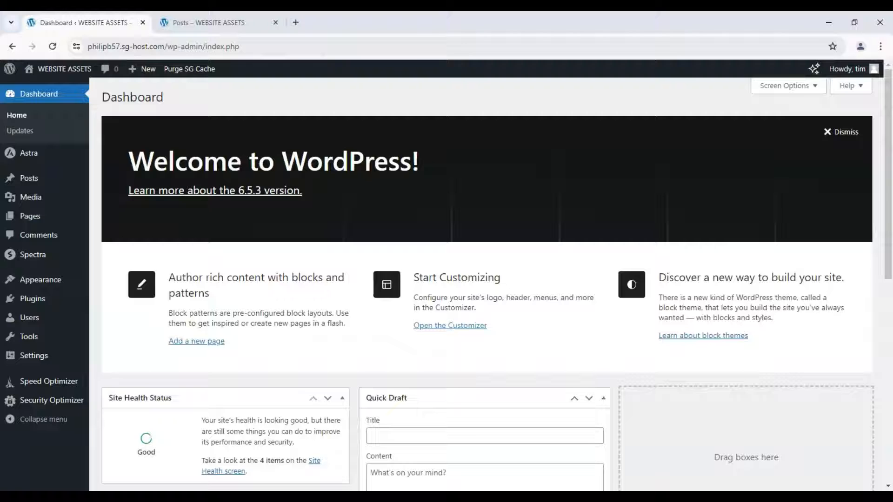
{"action": "mouse_move", "coordinate": [29, 177]}
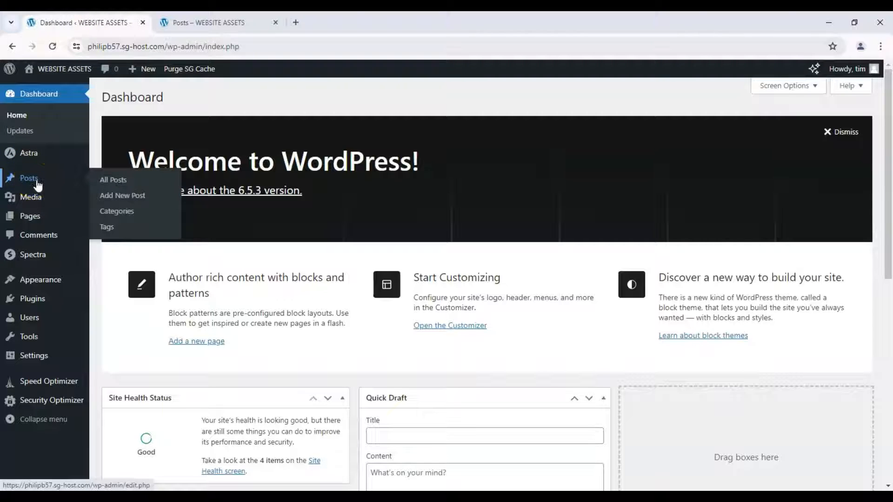
{"action": "mouse_move", "coordinate": [122, 186]}
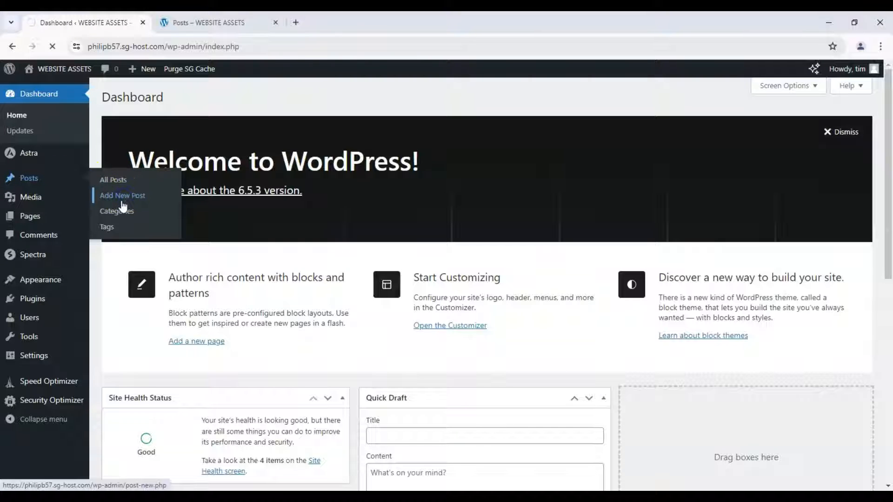
{"action": "left_click", "coordinate": [122, 195]}
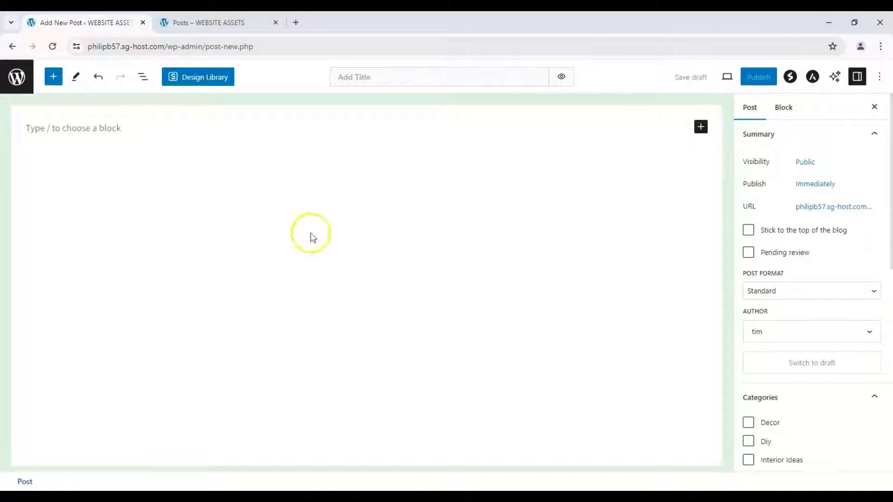
Step: Add a level 1 Heading block reading 'Visit Missouri!'
{"action": "left_click", "coordinate": [54, 76]}
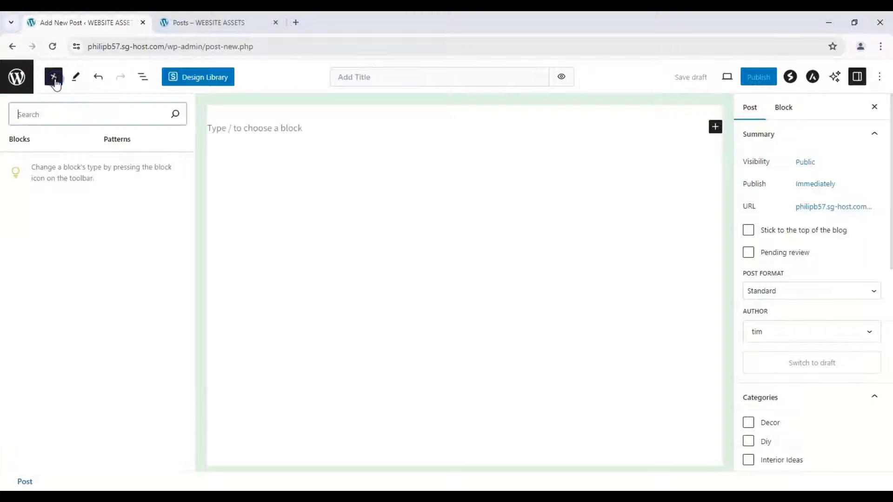
{"action": "left_click", "coordinate": [53, 77]}
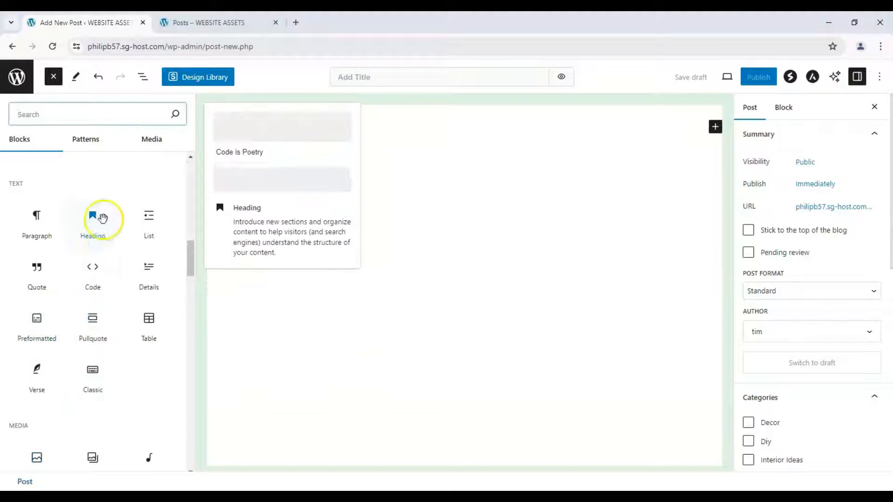
{"action": "left_click", "coordinate": [93, 222]}
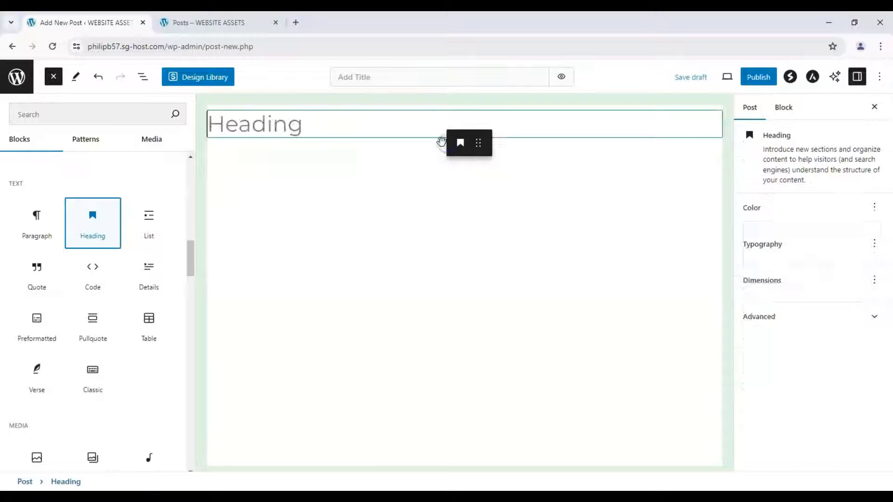
{"action": "left_click", "coordinate": [89, 157]}
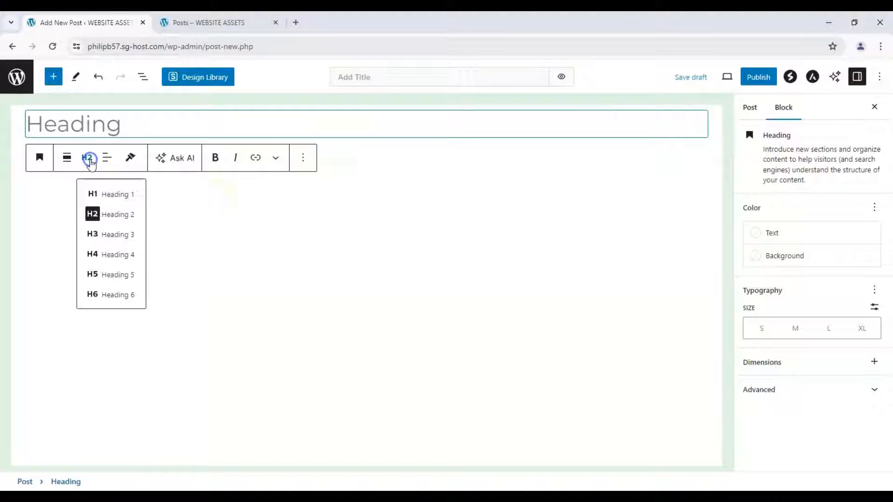
{"action": "left_click", "coordinate": [92, 194]}
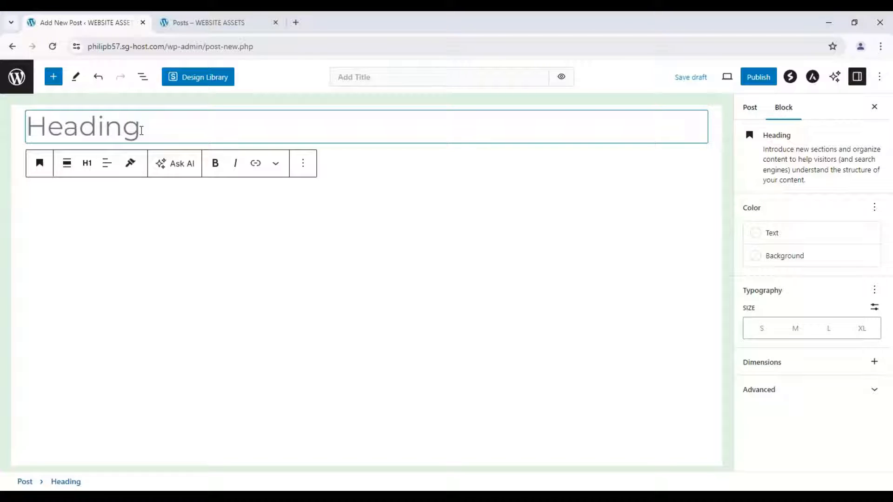
{"action": "type", "text": "Visit Mi"}
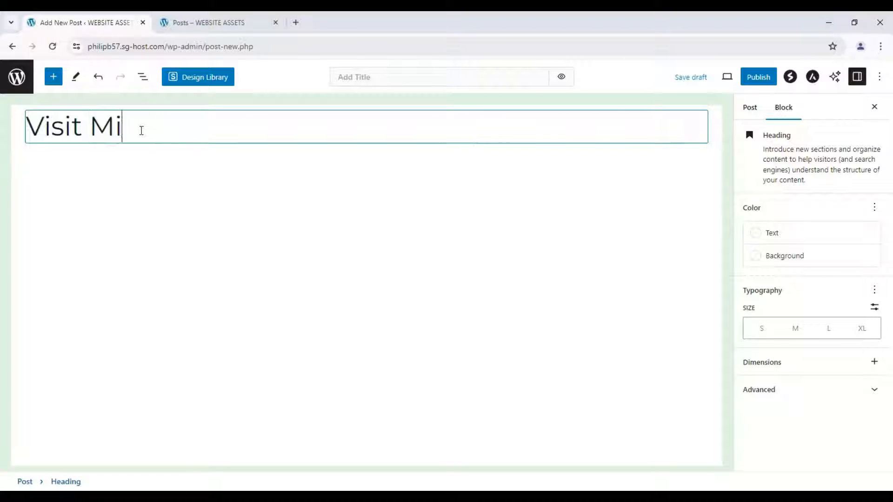
{"action": "type", "text": "ssouri!"}
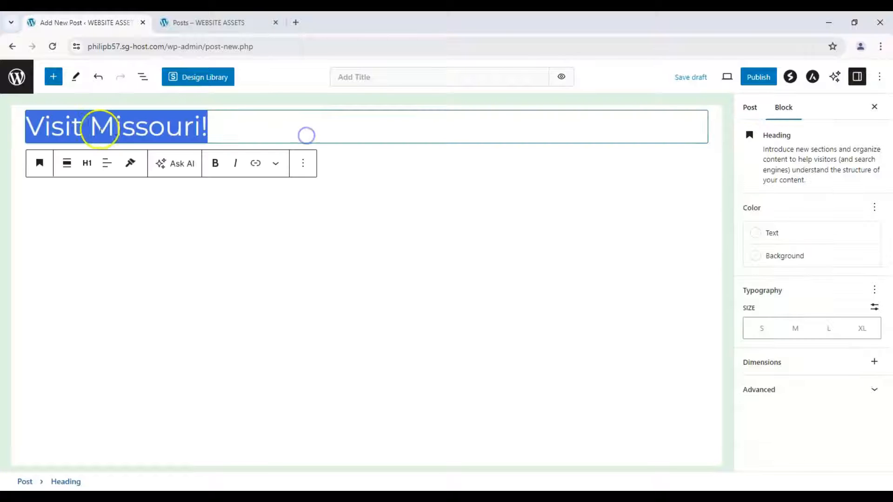
{"action": "left_click", "coordinate": [427, 77]}
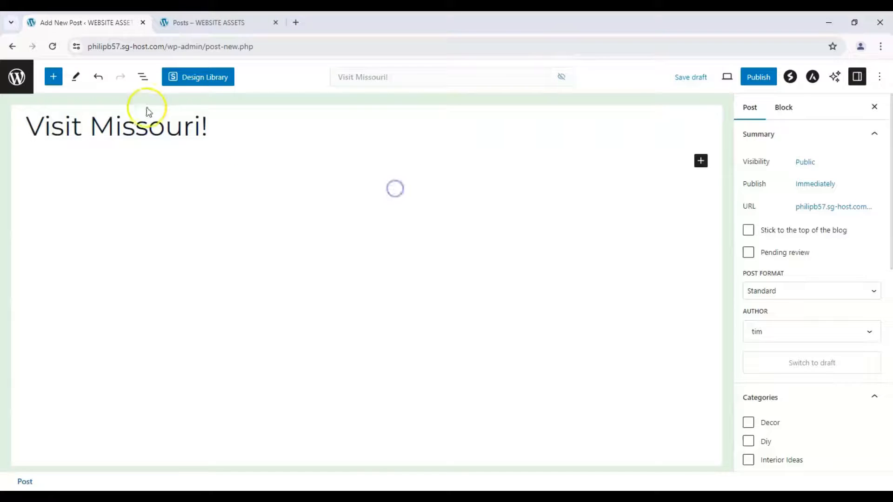
Step: Centre-align the 'Visit Missouri!' heading and start an empty paragraph below it
{"action": "left_click", "coordinate": [116, 127]}
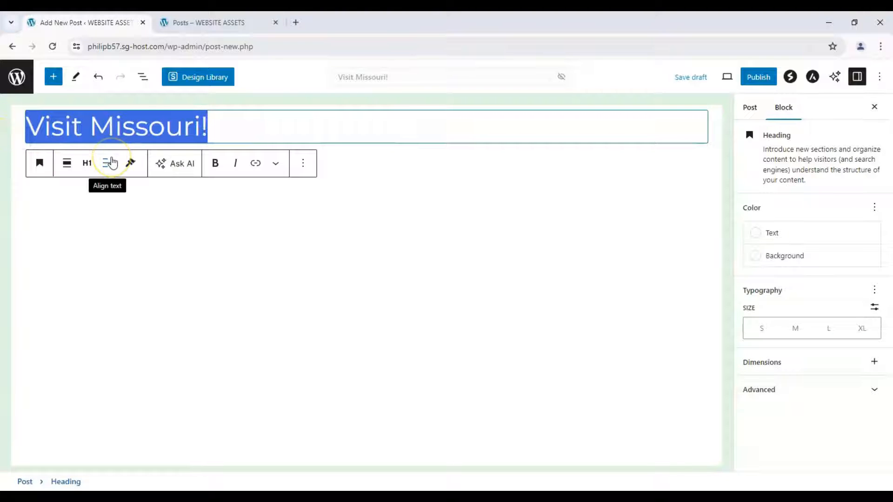
{"action": "mouse_move", "coordinate": [44, 102]}
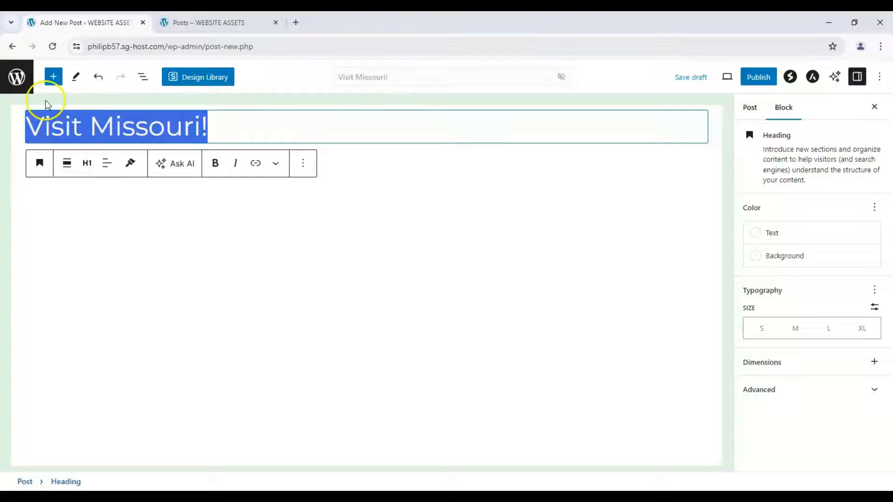
{"action": "left_click", "coordinate": [53, 76]}
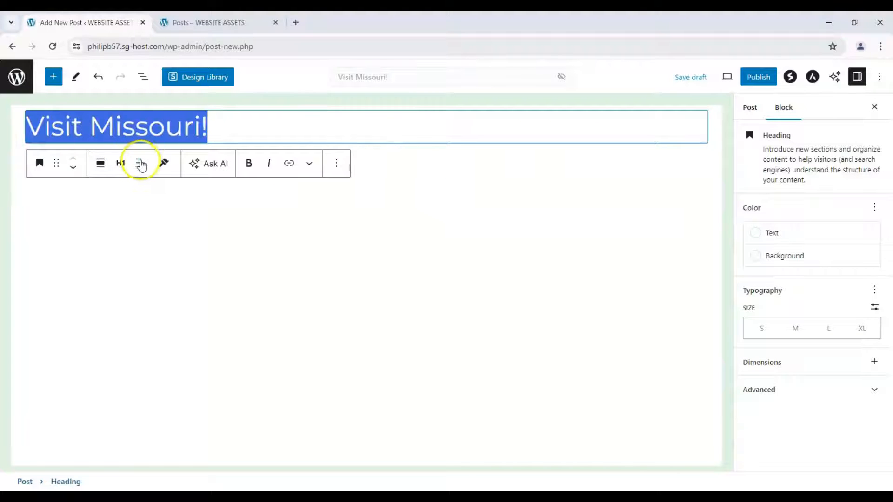
{"action": "mouse_move", "coordinate": [141, 163]}
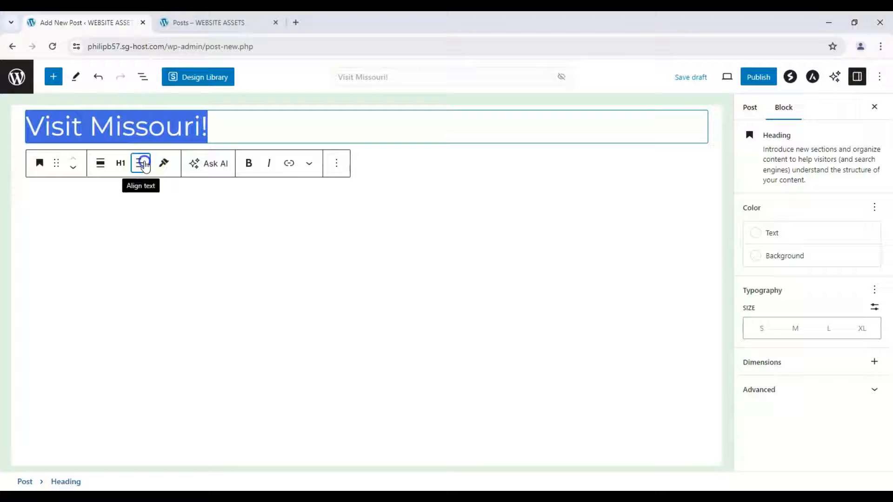
{"action": "left_click", "coordinate": [171, 218]}
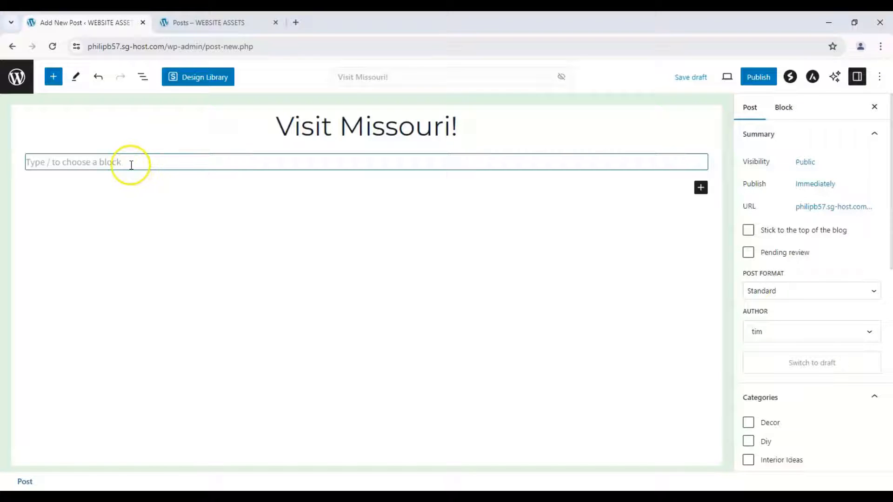
{"action": "left_click", "coordinate": [131, 162]}
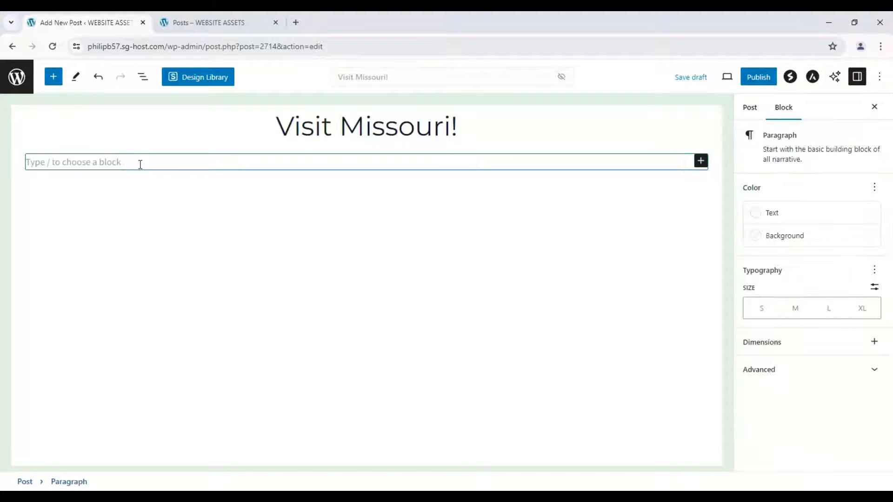
{"action": "type", "text": "Visiting Missouri offers a blend of urban excitement and natural beauty..."}
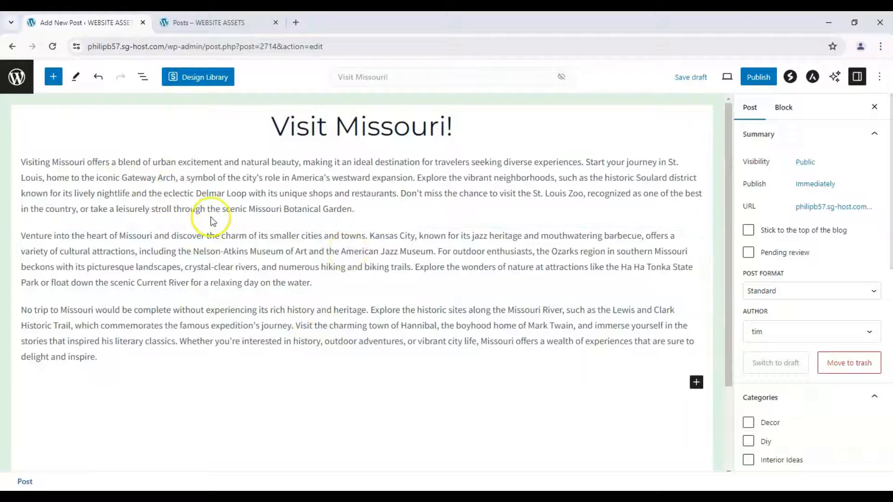
{"action": "left_click", "coordinate": [343, 216]}
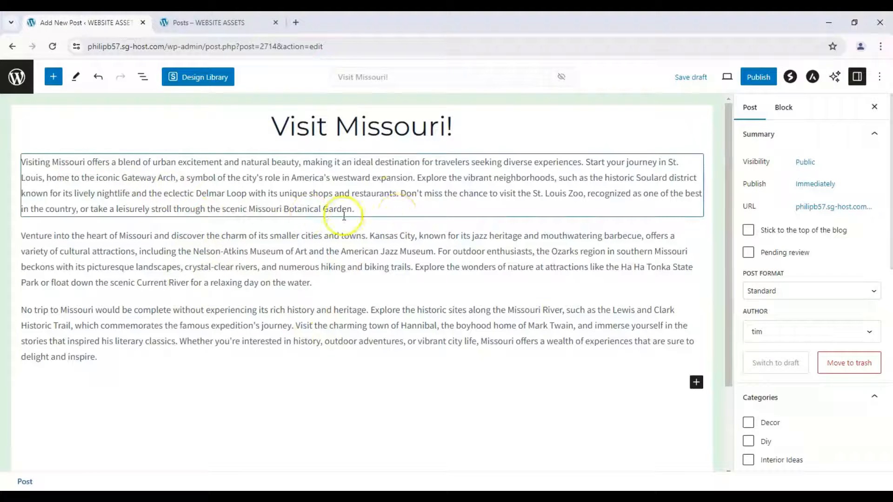
{"action": "left_click", "coordinate": [156, 282]}
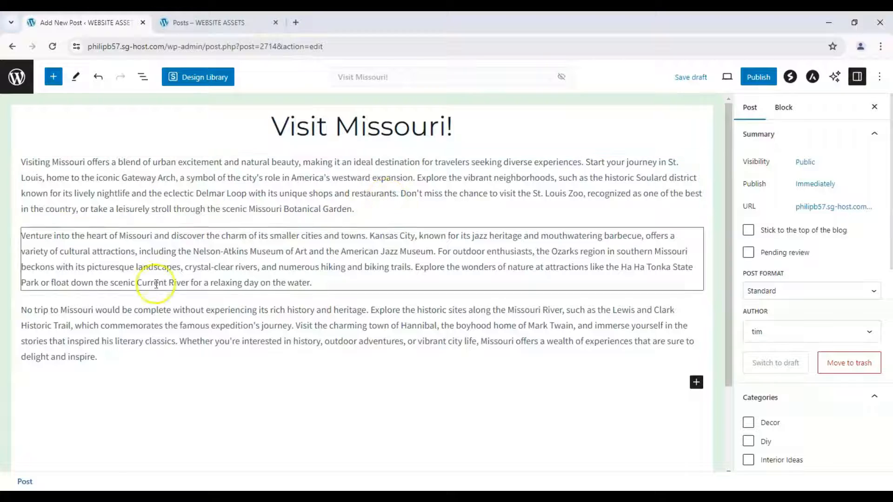
{"action": "mouse_move", "coordinate": [240, 251]}
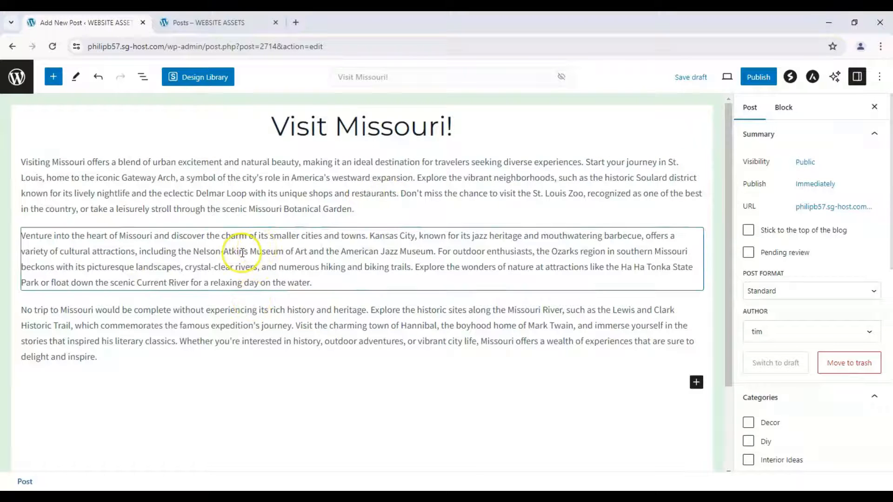
{"action": "left_click", "coordinate": [126, 181]}
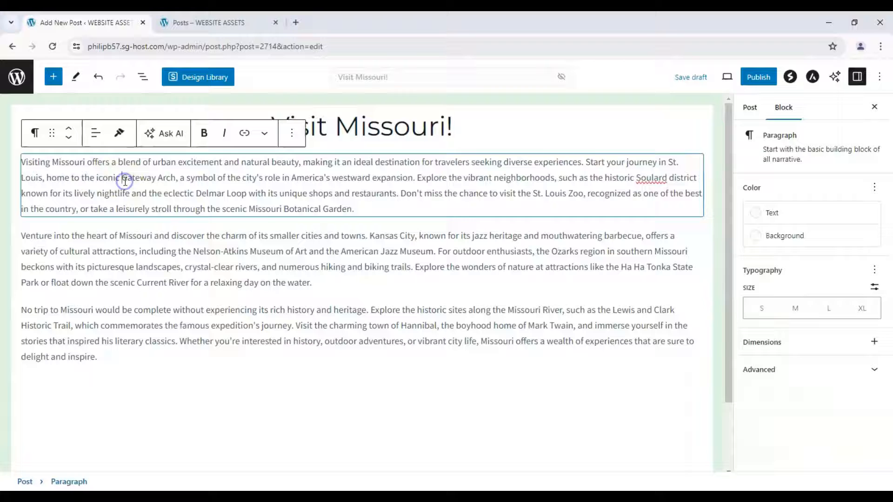
{"action": "left_click", "coordinate": [89, 325]}
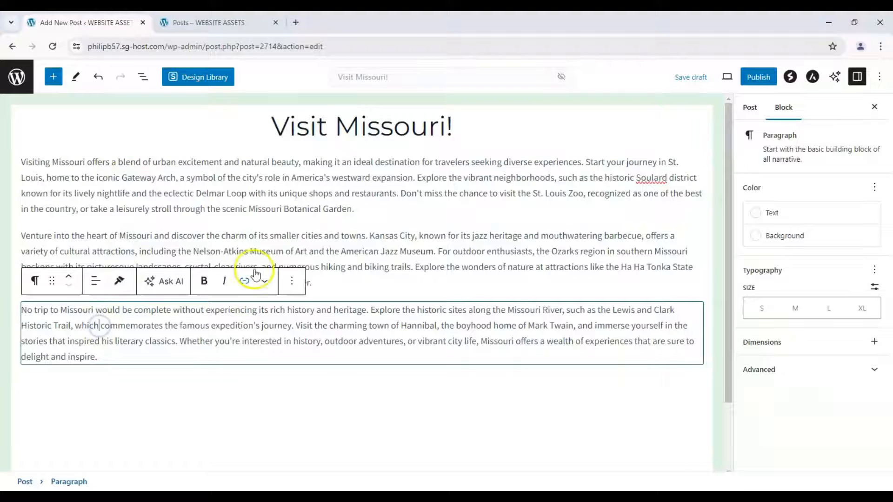
{"action": "left_click", "coordinate": [391, 252]}
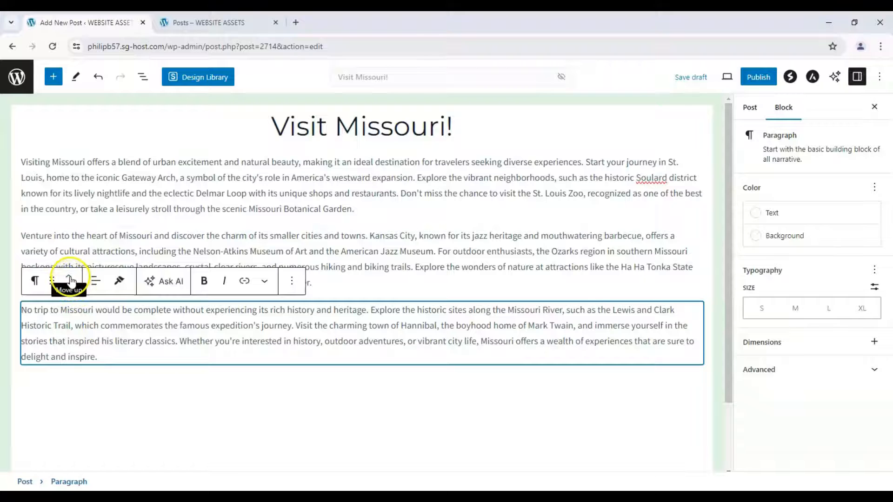
{"action": "left_click", "coordinate": [70, 281]}
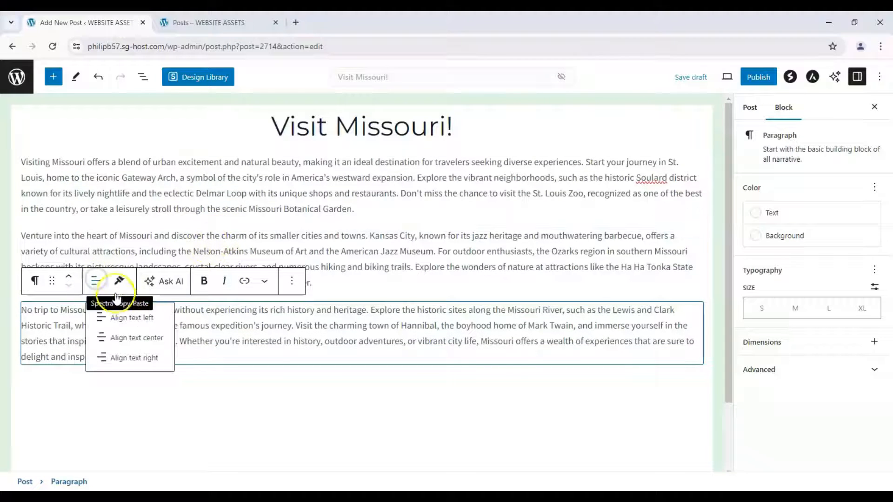
{"action": "left_click", "coordinate": [500, 194]}
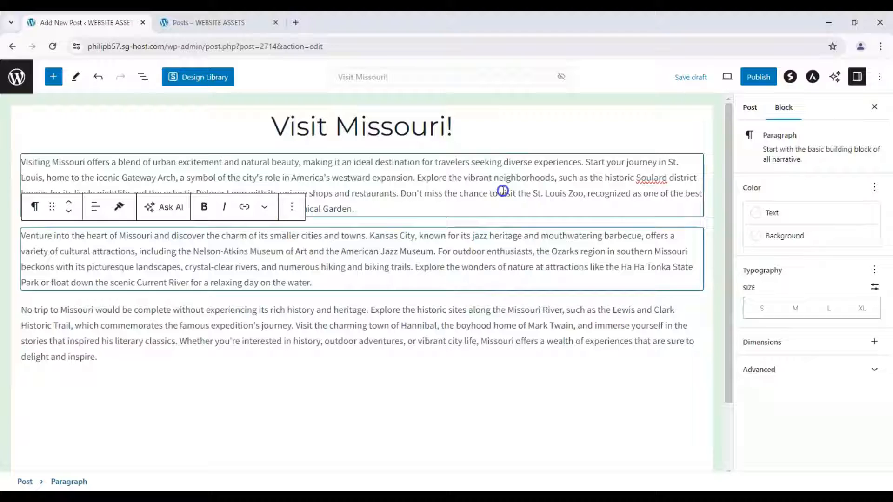
{"action": "left_click", "coordinate": [772, 213]}
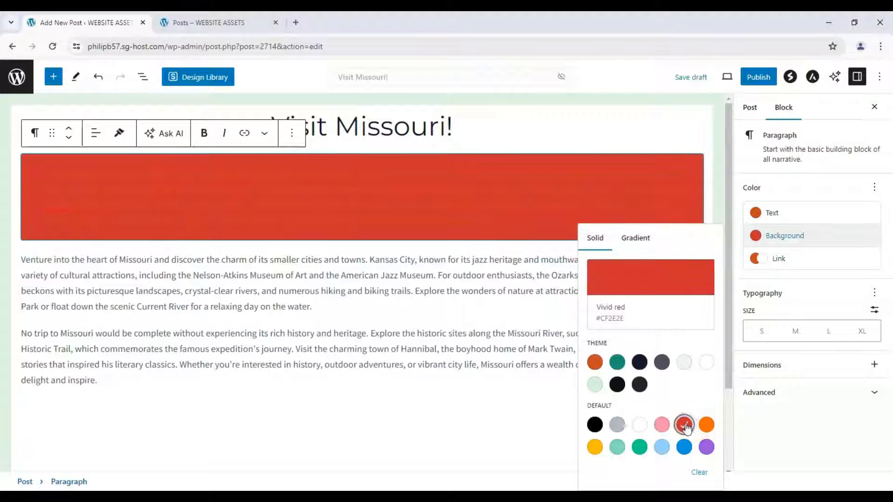
{"action": "left_click", "coordinate": [594, 425]}
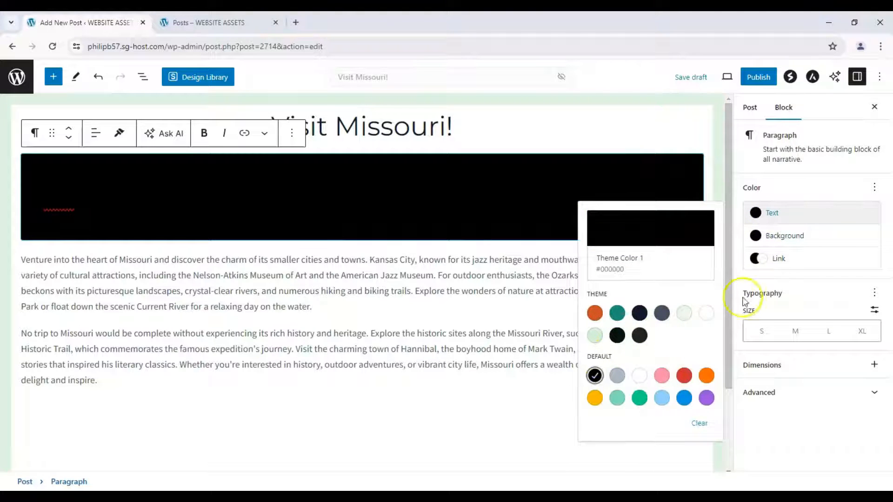
{"action": "left_click", "coordinate": [784, 235]}
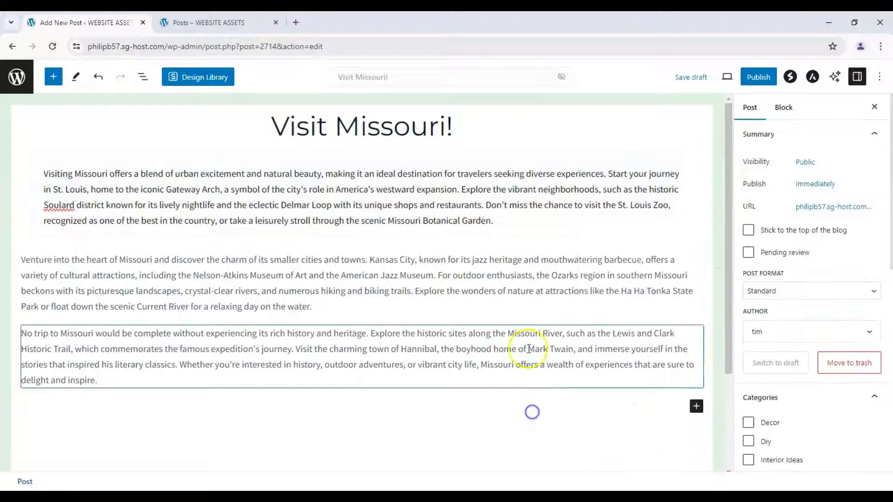
{"action": "left_click", "coordinate": [665, 193]}
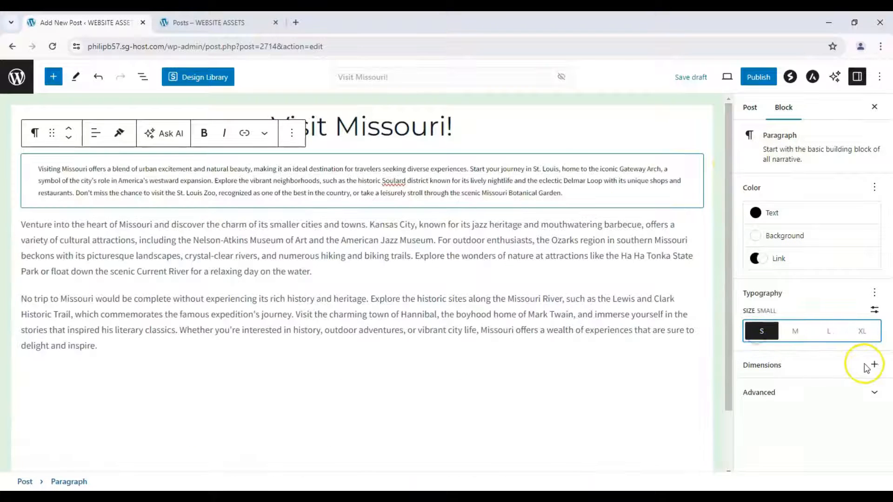
{"action": "left_click", "coordinate": [873, 365]}
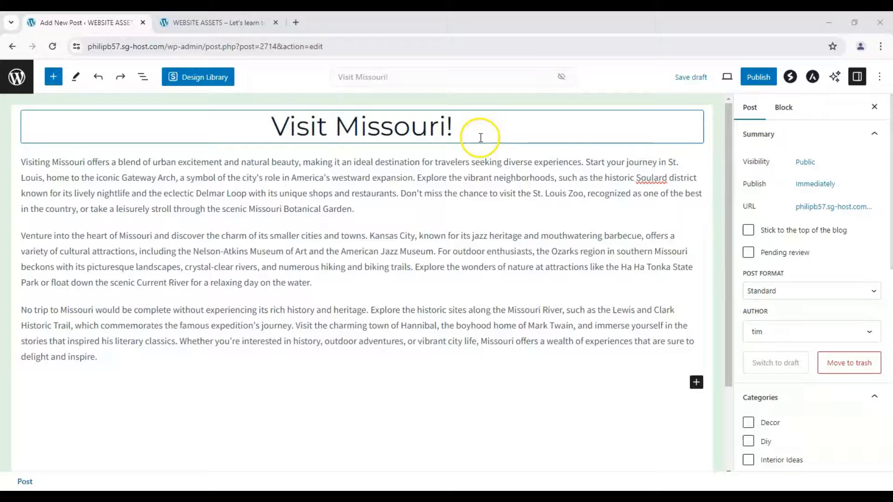
Step: Insert the autumn landscape photo from the Media Library after the first paragraph
{"action": "left_click", "coordinate": [21, 191]}
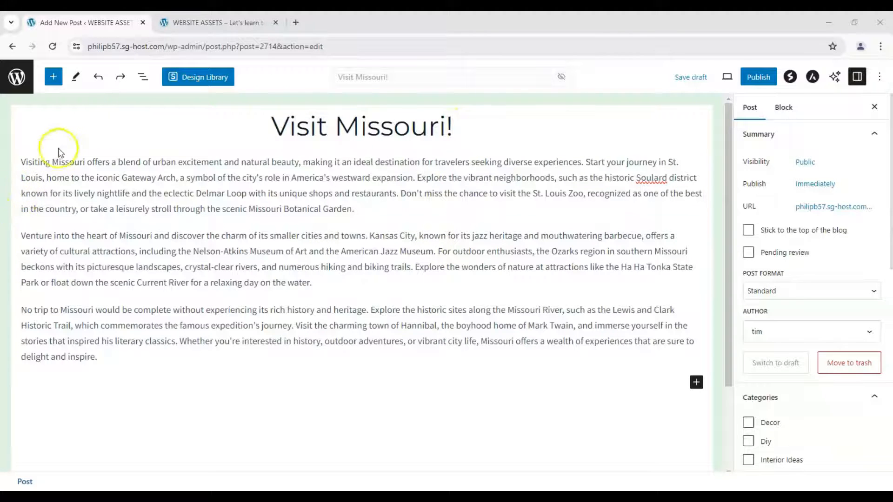
{"action": "mouse_move", "coordinate": [54, 76]}
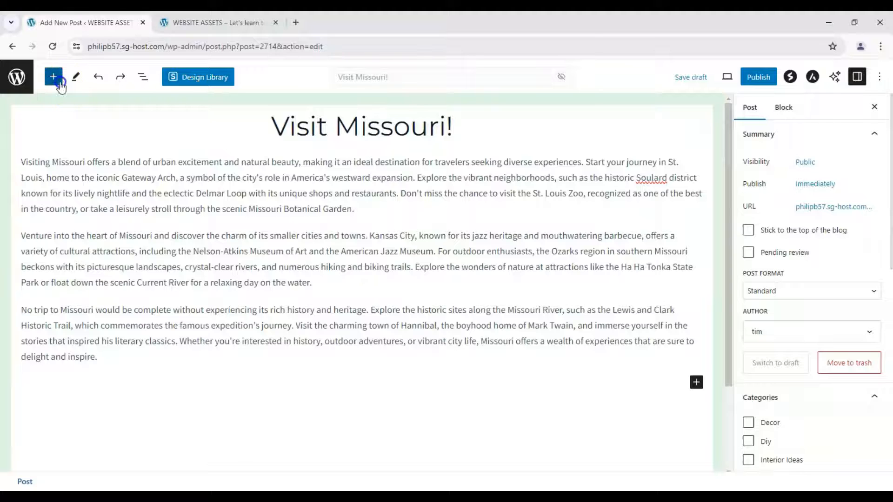
{"action": "left_click", "coordinate": [53, 77]}
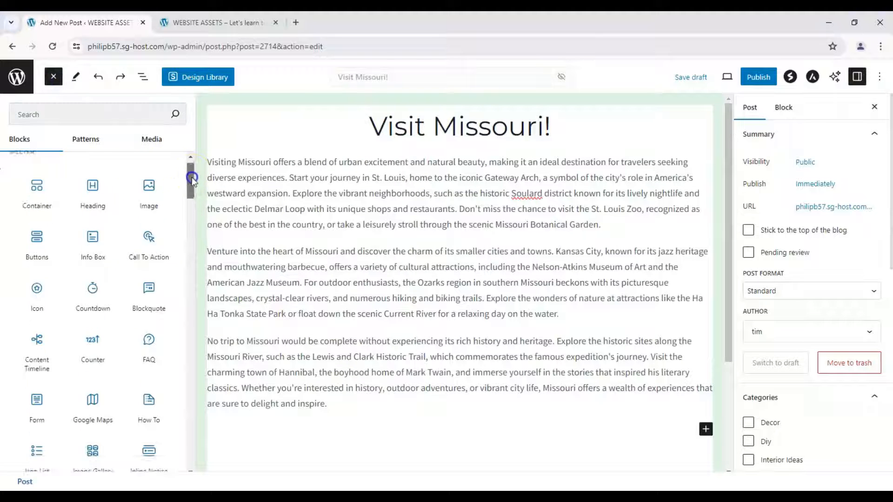
{"action": "scroll", "scroll_direction": "down", "scroll_amount": 3}
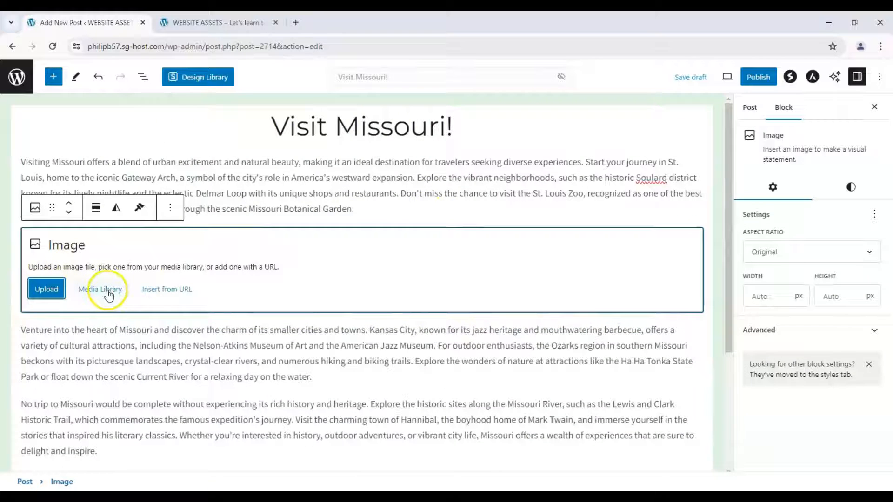
{"action": "left_click", "coordinate": [100, 289]}
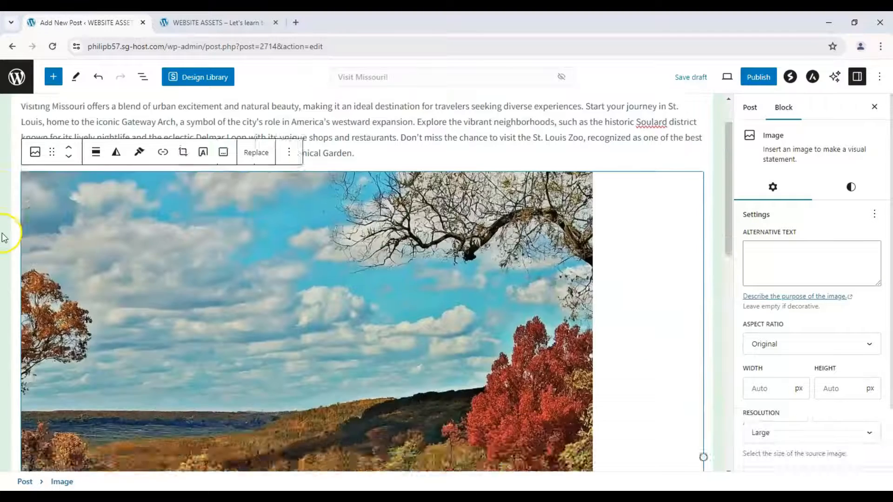
{"action": "left_click", "coordinate": [182, 151]}
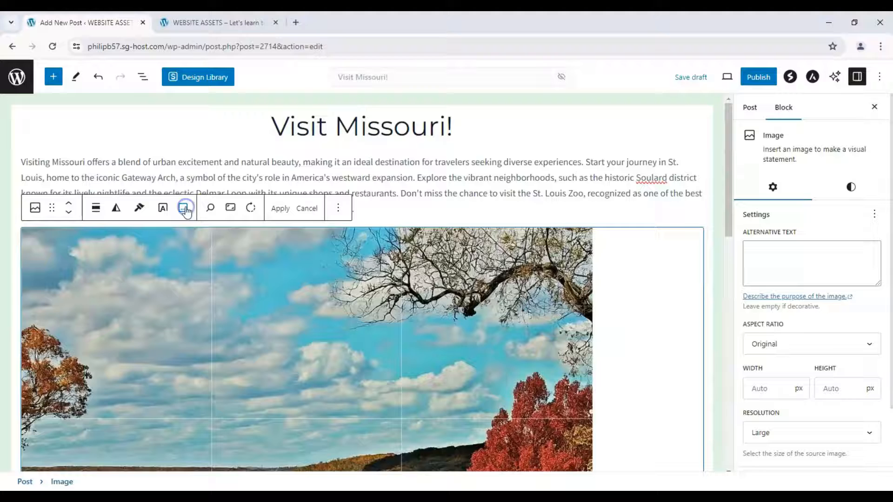
{"action": "scroll", "scroll_direction": "down", "scroll_amount": 3}
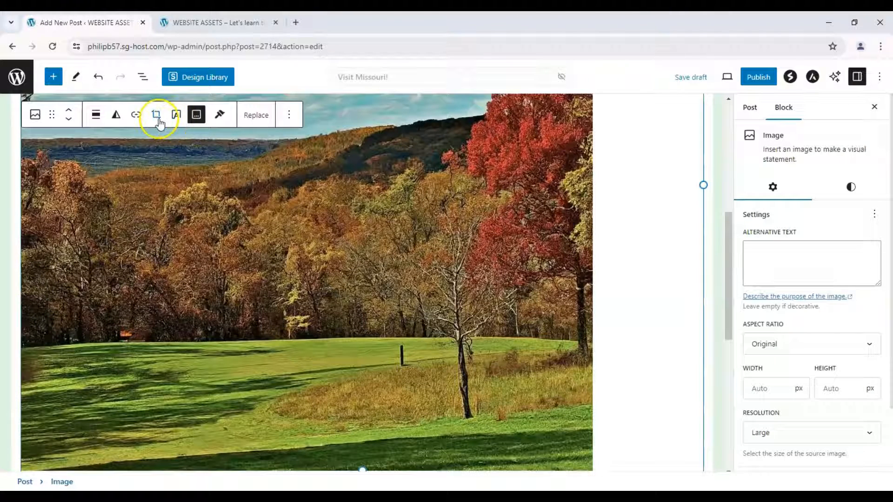
Step: Crop the photo to a wider hills-and-trees strip and align it full width
{"action": "left_click", "coordinate": [288, 114]}
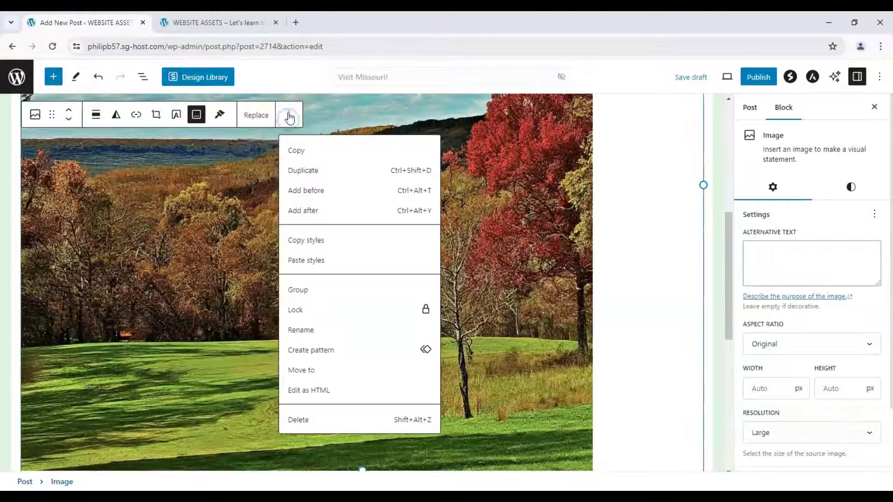
{"action": "left_click", "coordinate": [95, 114]}
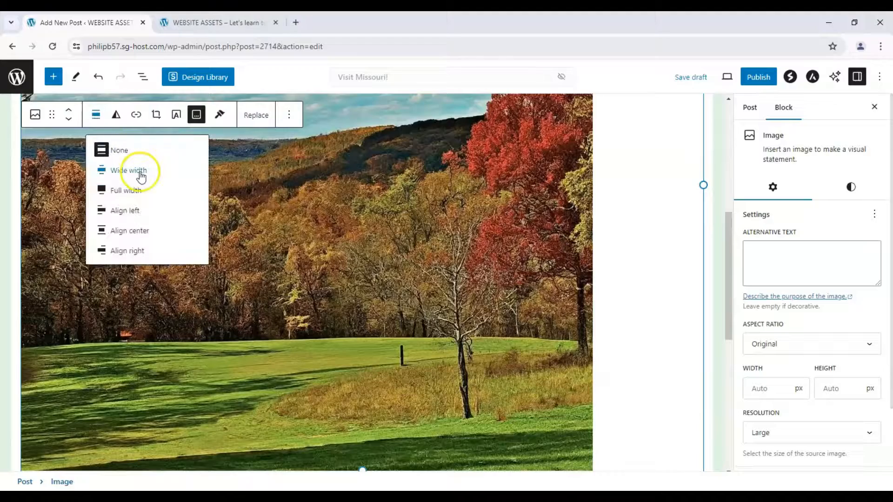
{"action": "left_click", "coordinate": [128, 170]}
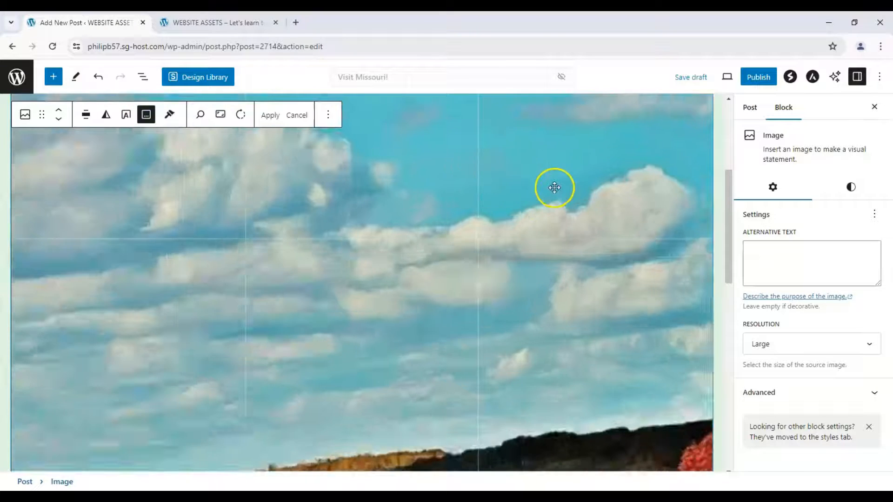
{"action": "left_click", "coordinate": [220, 115]}
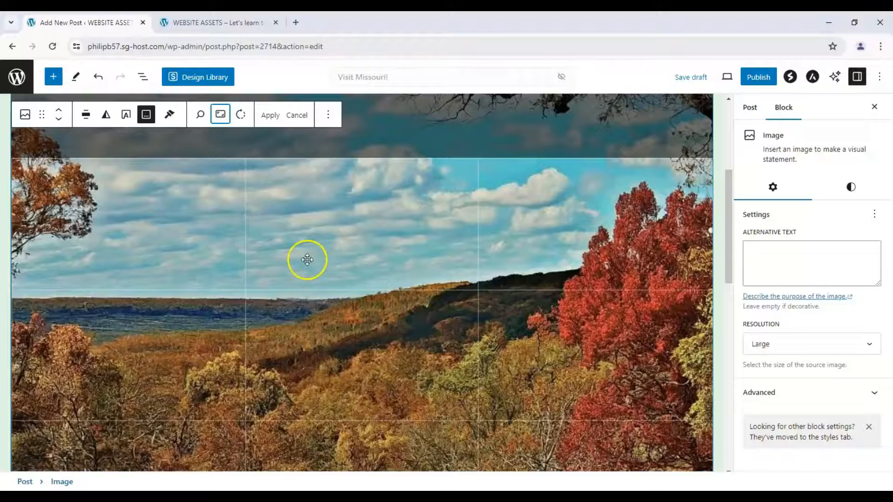
{"action": "left_click_drag", "start_coordinate": [306, 259], "coordinate": [364, 357]}
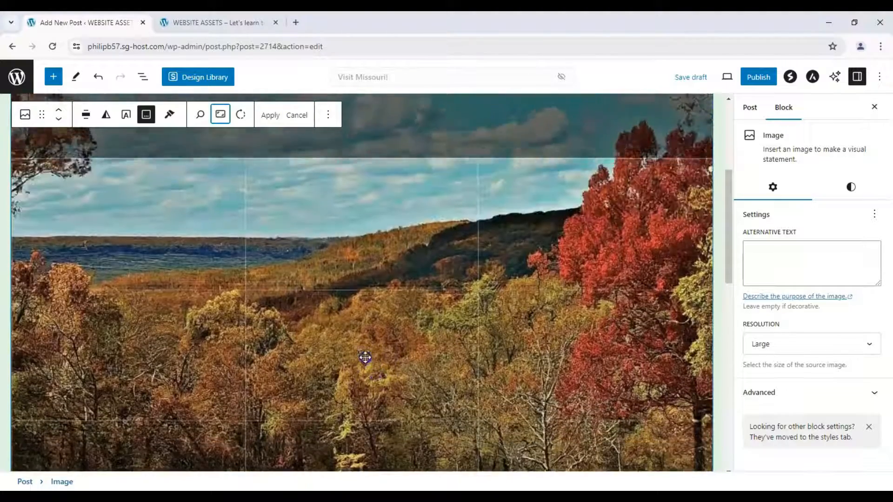
{"action": "left_click", "coordinate": [86, 114]}
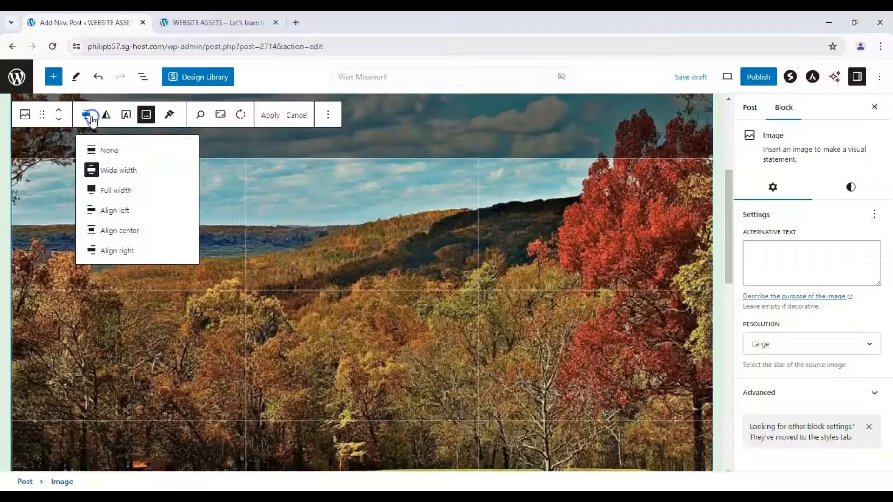
{"action": "mouse_move", "coordinate": [170, 114]}
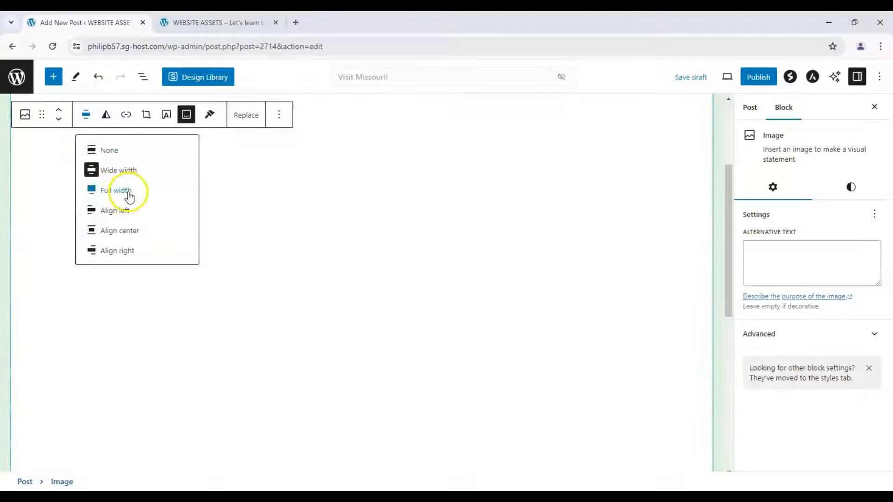
{"action": "left_click", "coordinate": [116, 190]}
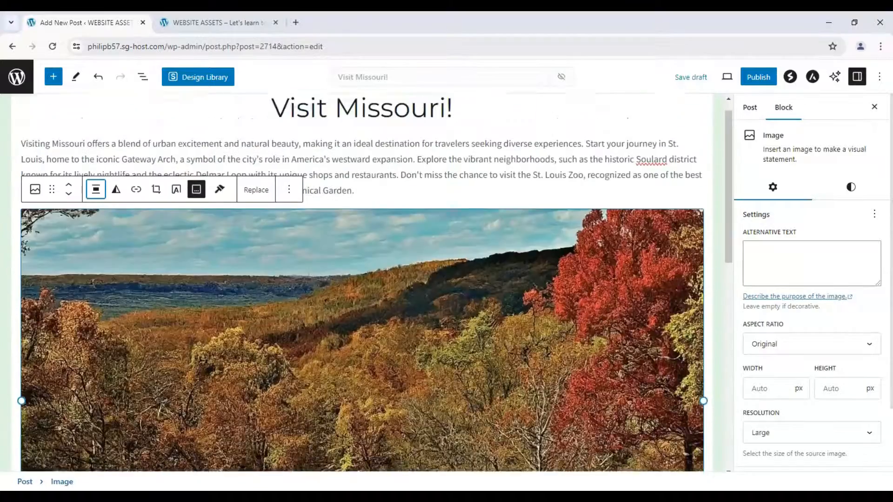
{"action": "scroll", "scroll_direction": "down", "scroll_amount": 3}
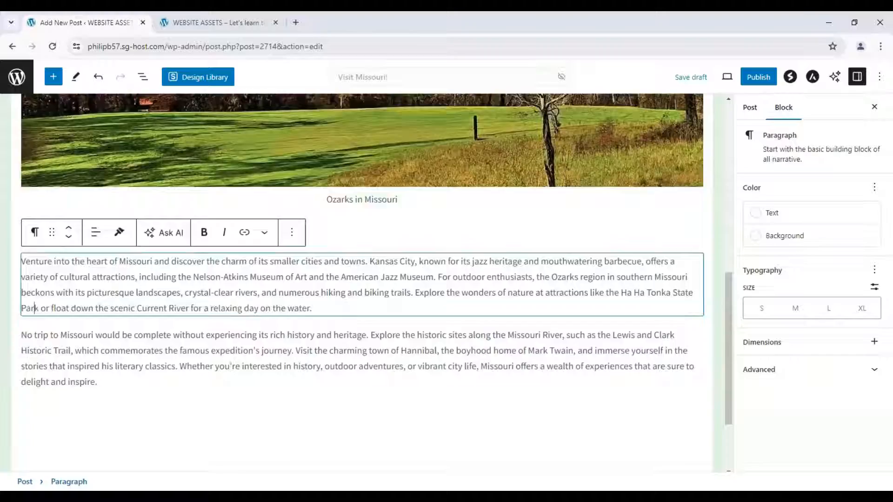
{"action": "scroll", "scroll_direction": "up", "scroll_amount": 3}
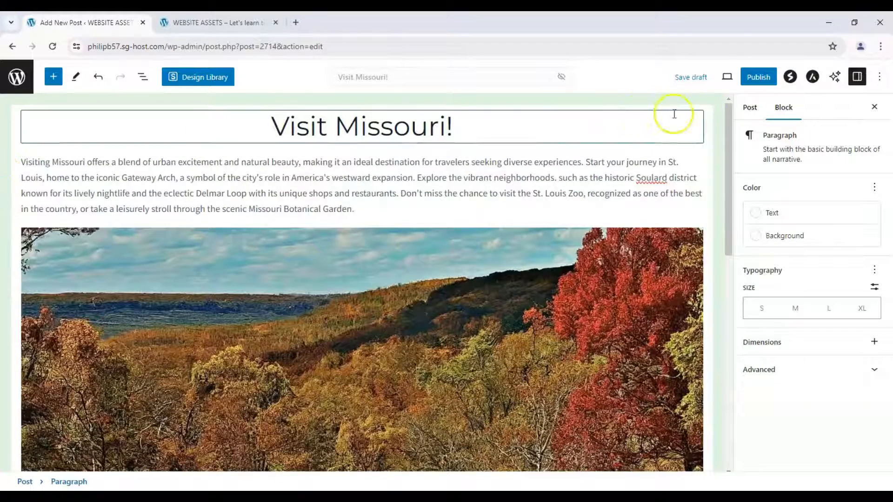
{"action": "left_click", "coordinate": [748, 107]}
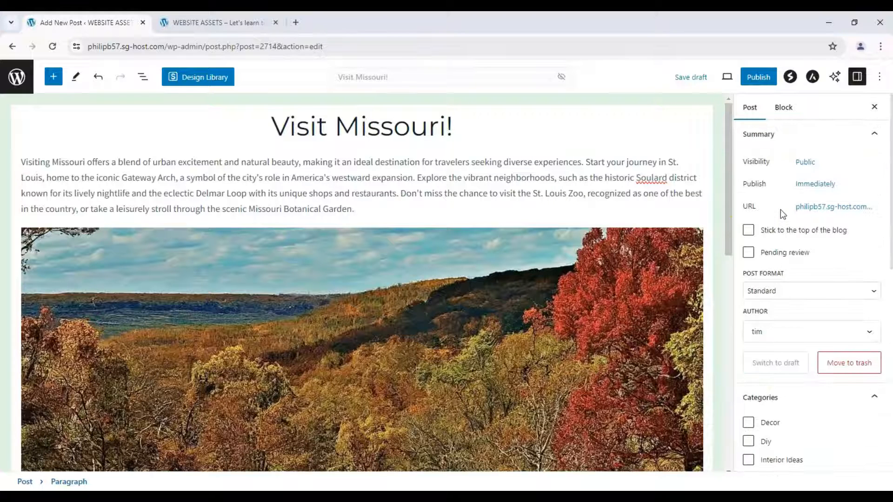
{"action": "mouse_move", "coordinate": [864, 157]}
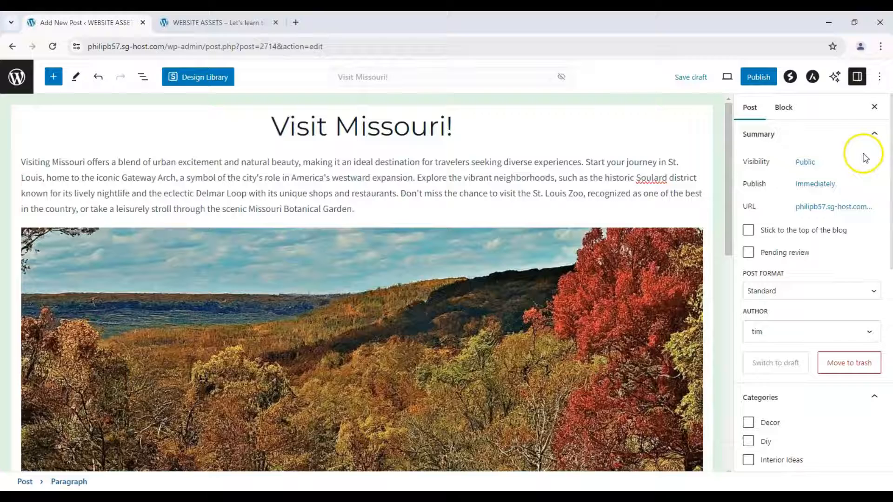
{"action": "mouse_move", "coordinate": [805, 166]}
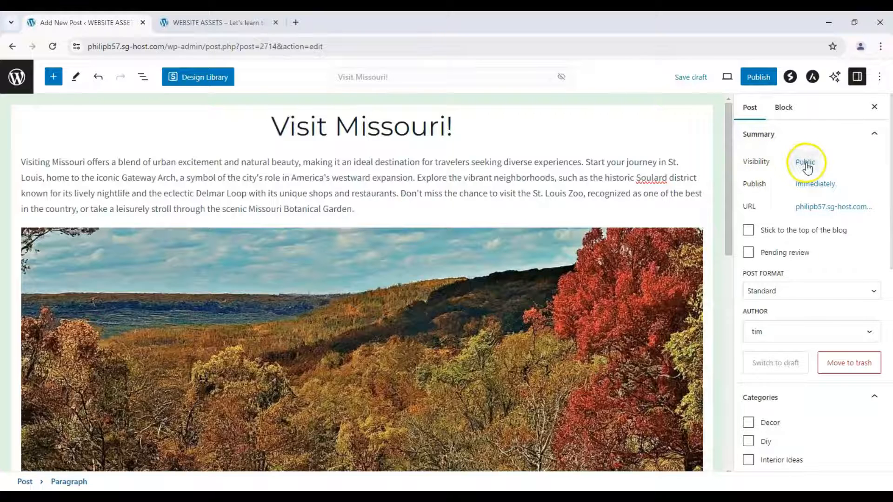
{"action": "left_click", "coordinate": [805, 161]}
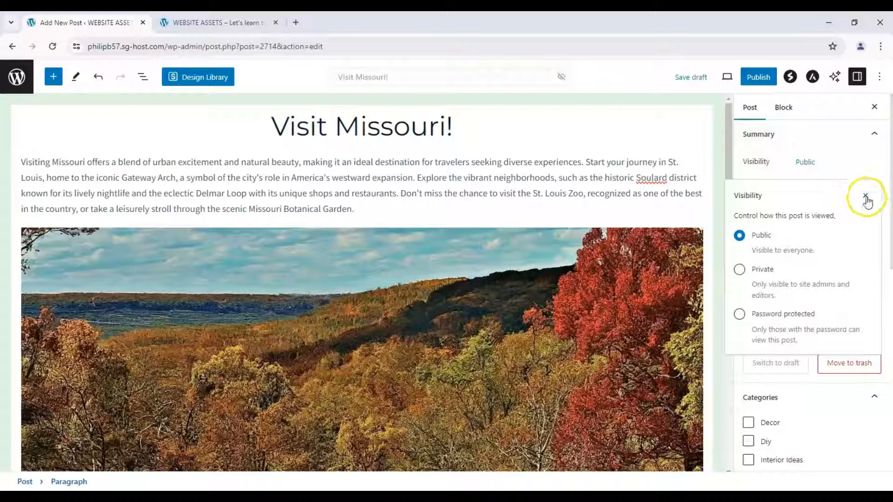
{"action": "left_click", "coordinate": [864, 195]}
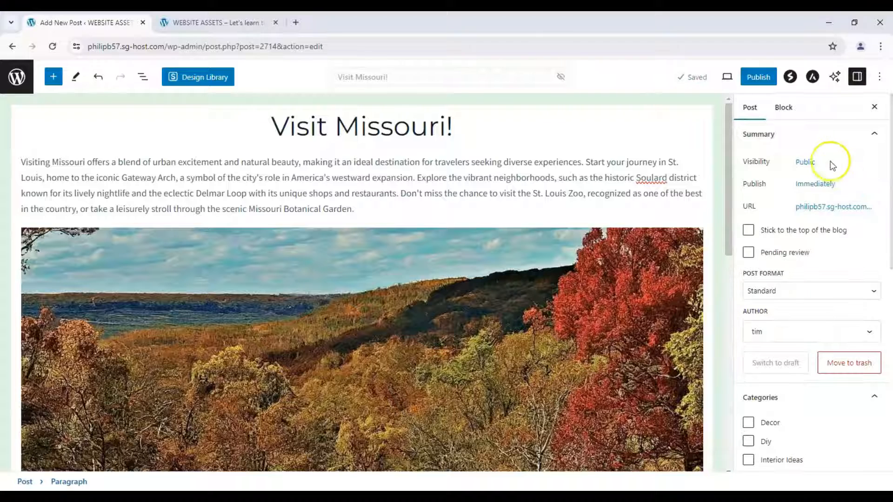
{"action": "left_click", "coordinate": [814, 184]}
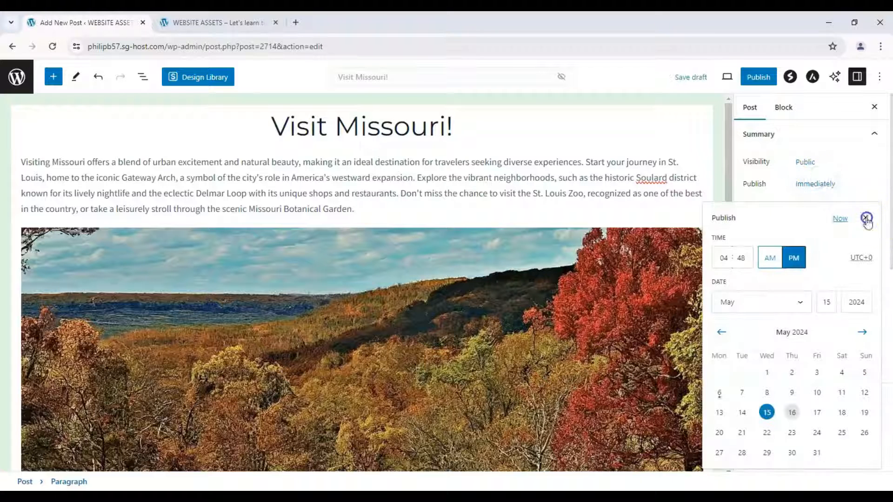
{"action": "left_click", "coordinate": [865, 218]}
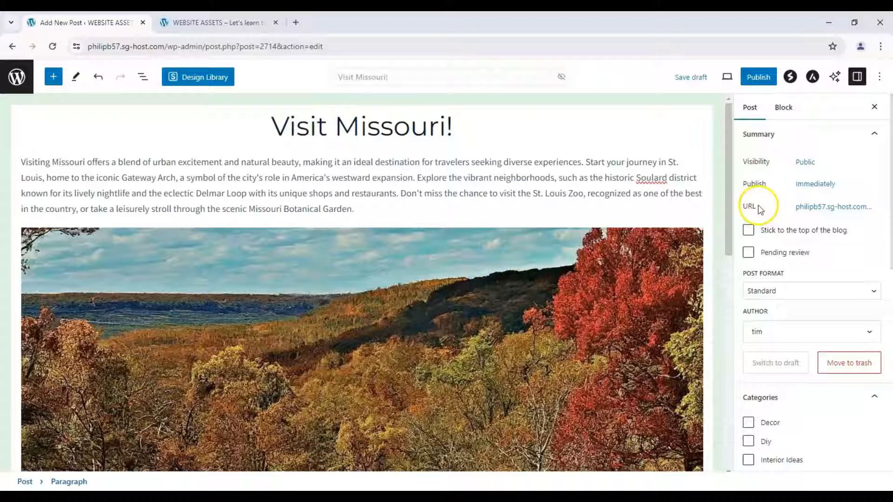
{"action": "scroll", "scroll_direction": "down", "scroll_amount": 3}
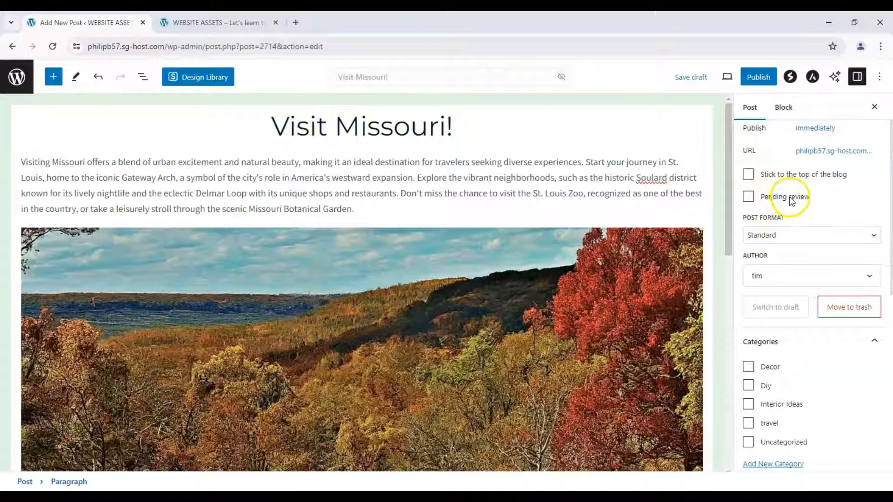
{"action": "left_click", "coordinate": [812, 235]}
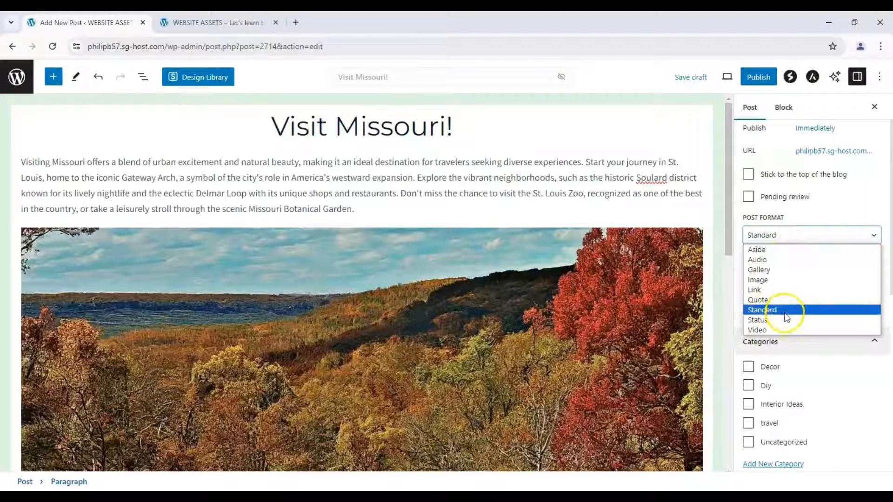
{"action": "left_click", "coordinate": [763, 309]}
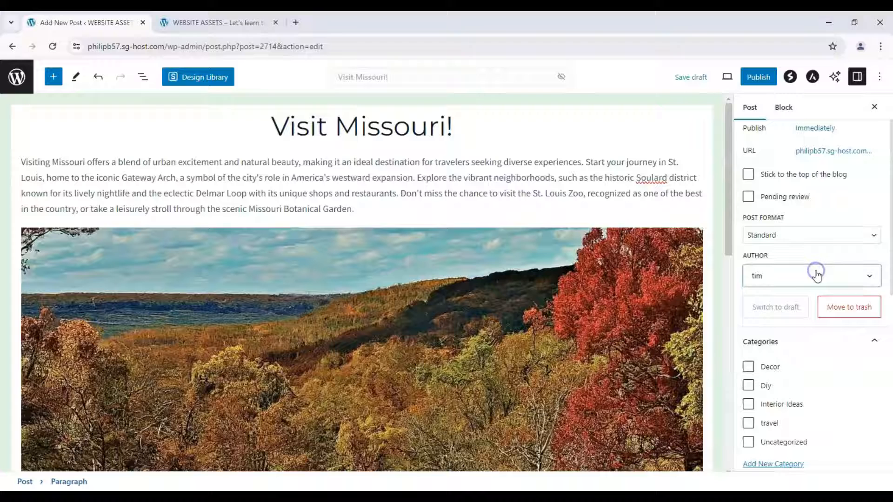
{"action": "scroll", "scroll_direction": "down", "scroll_amount": 3}
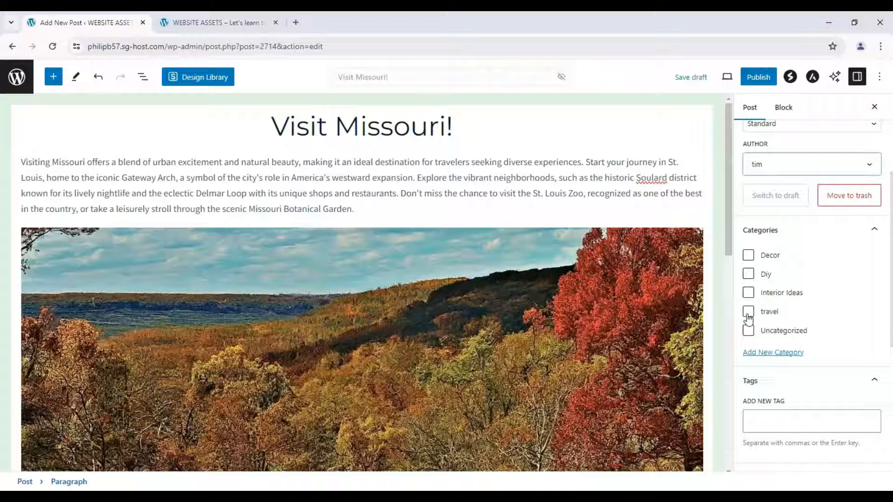
Step: File the post under travel and tag it Missouri and USA
{"action": "left_click", "coordinate": [748, 311]}
{"action": "type", "text": "Missouri"}
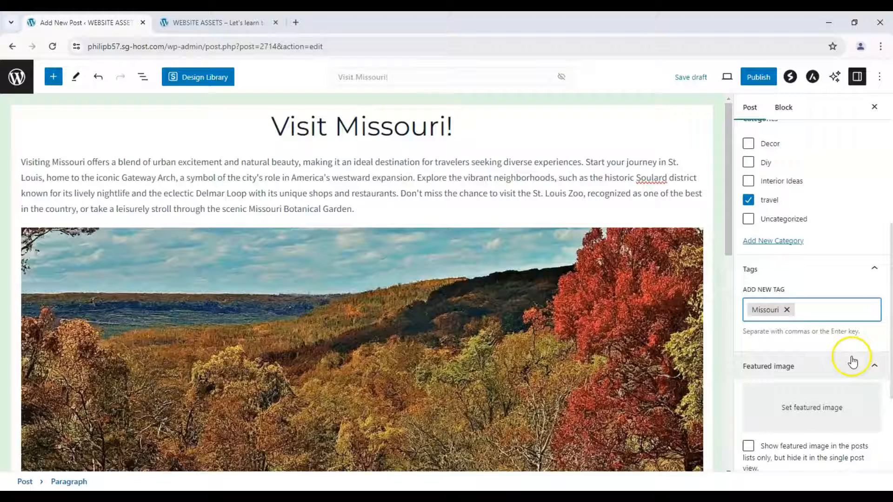
{"action": "type", "text": "USA"}
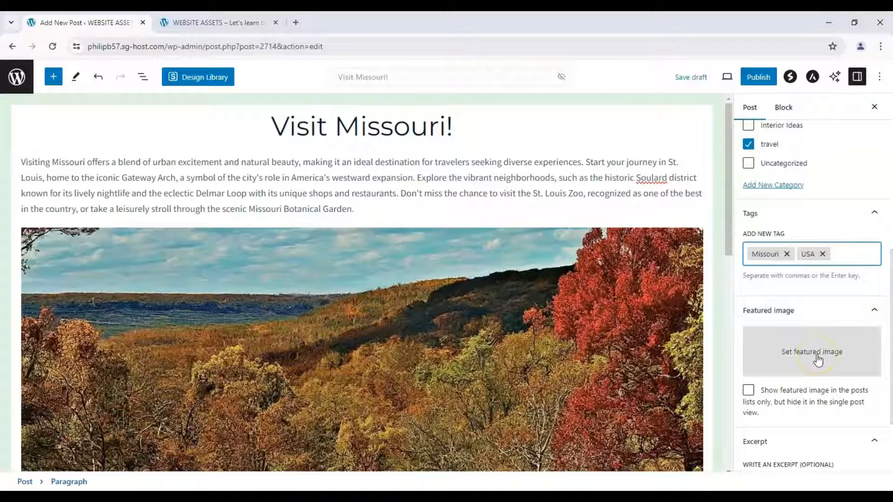
Step: Set the St. Louis arch skyline photo as featured image, then switch to the site tab
{"action": "left_click", "coordinate": [812, 351]}
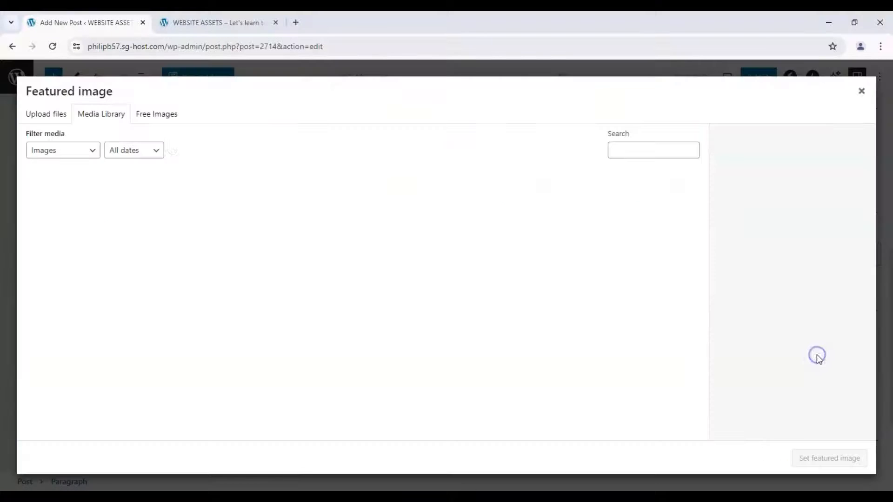
{"action": "left_click", "coordinate": [147, 213]}
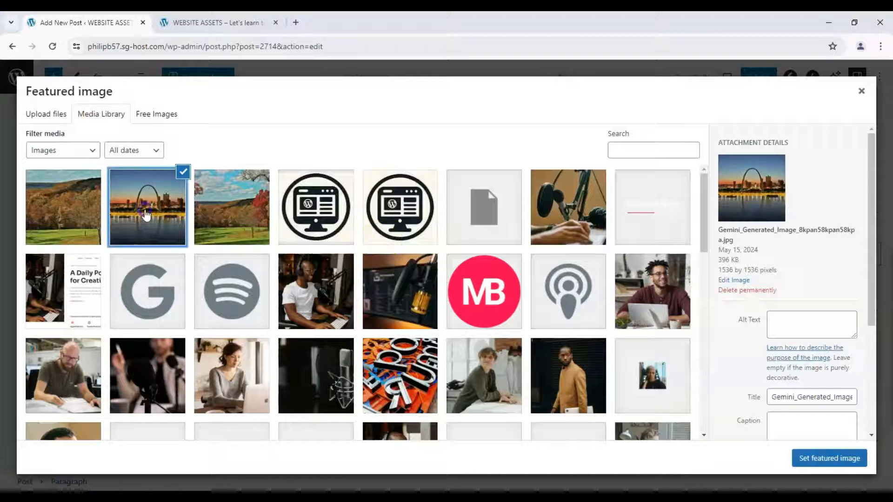
{"action": "left_click", "coordinate": [829, 457]}
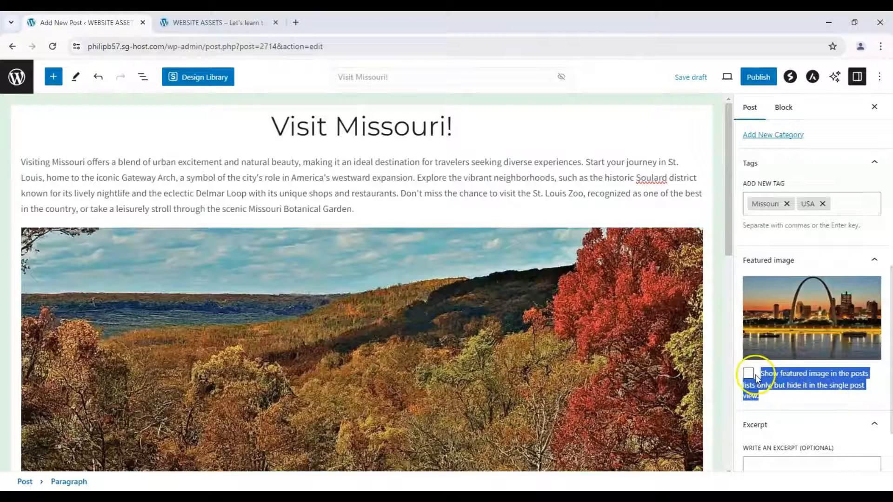
{"action": "left_click", "coordinate": [218, 22]}
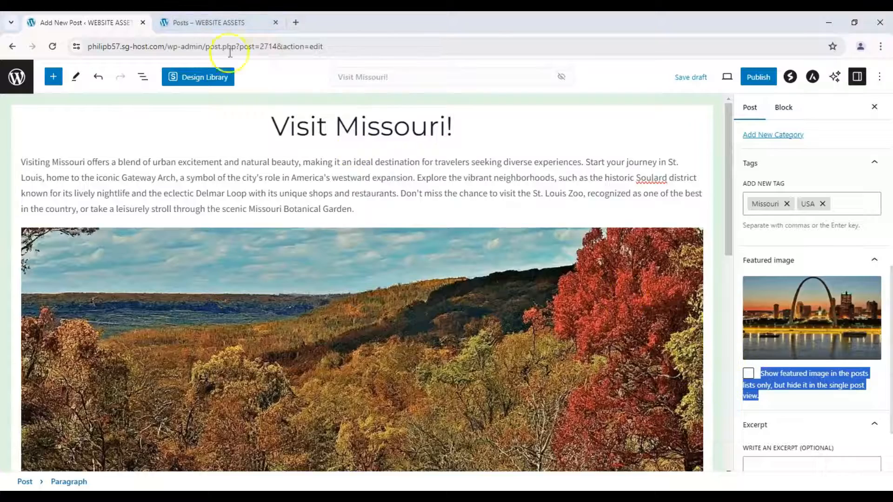
Step: View the live Visit Missouri! post, checking arch image and travel category, then return to editing
{"action": "left_click", "coordinate": [218, 22]}
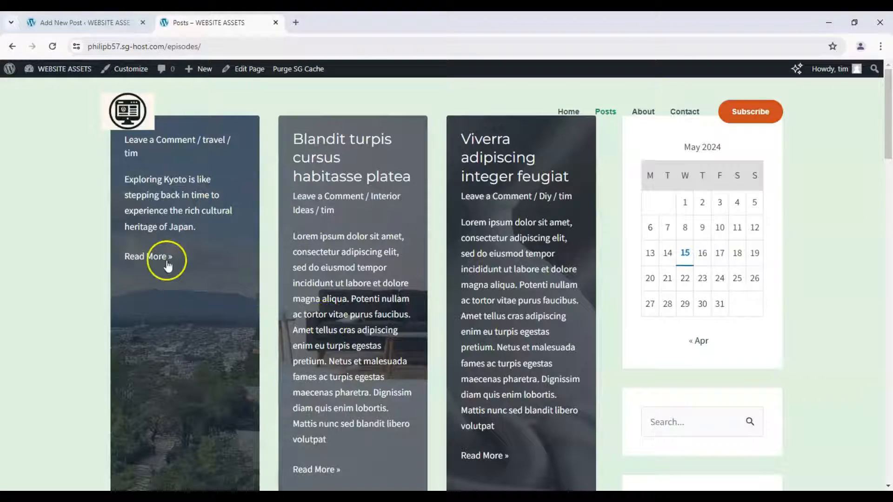
{"action": "left_click", "coordinate": [84, 22]}
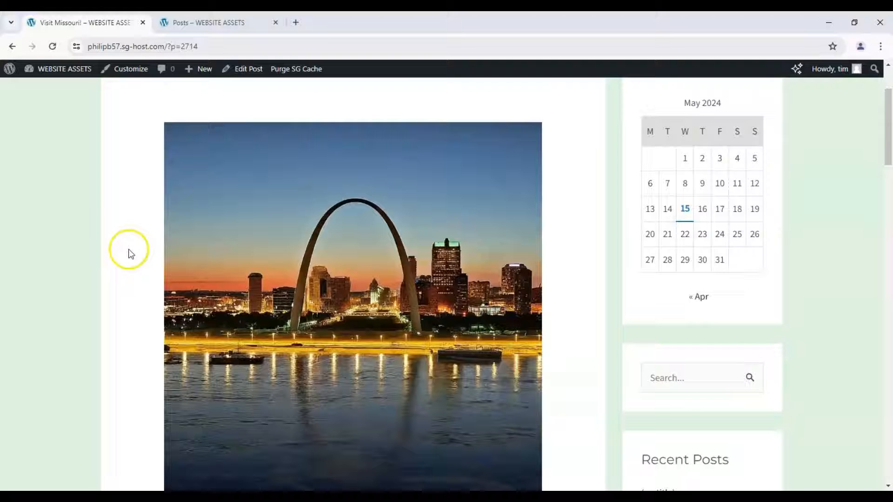
{"action": "scroll", "scroll_direction": "down", "scroll_amount": 3}
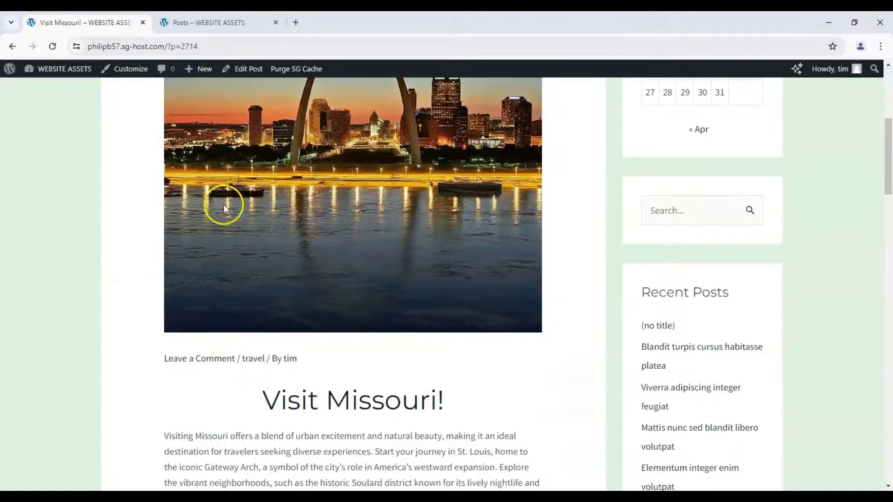
{"action": "scroll", "scroll_direction": "down", "scroll_amount": 3}
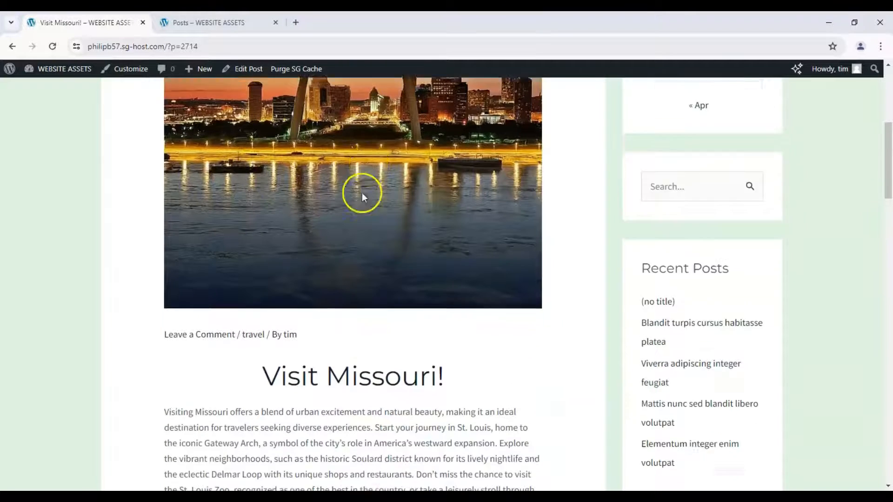
{"action": "scroll", "scroll_direction": "down", "scroll_amount": 3}
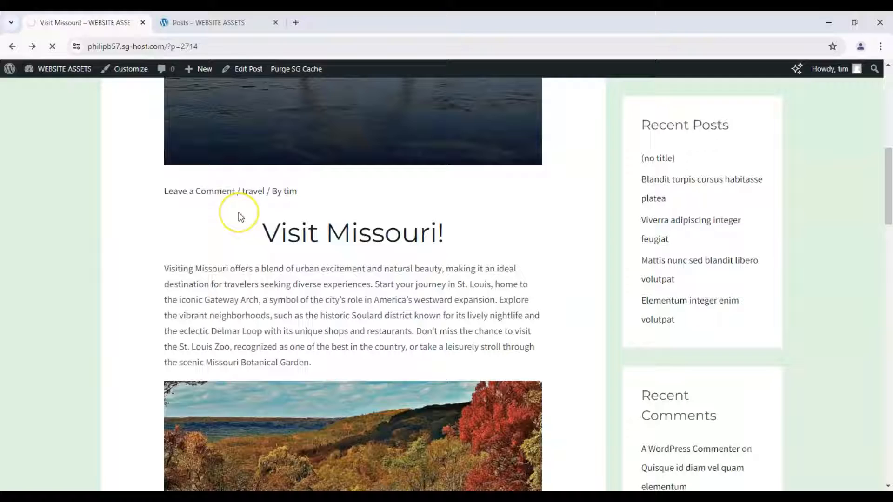
{"action": "left_click", "coordinate": [249, 69]}
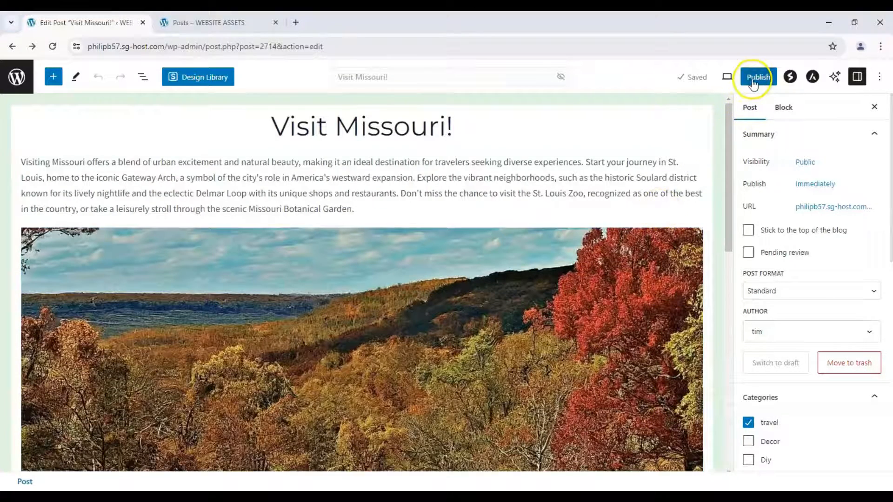
Step: Publish the Visit Missouri! post, confirming in the pre-publish panel
{"action": "left_click", "coordinate": [757, 77]}
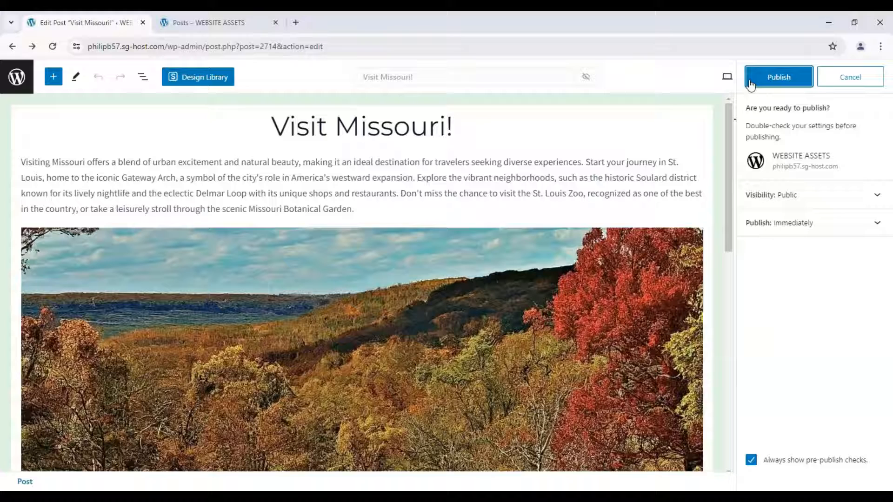
{"action": "left_click", "coordinate": [779, 76]}
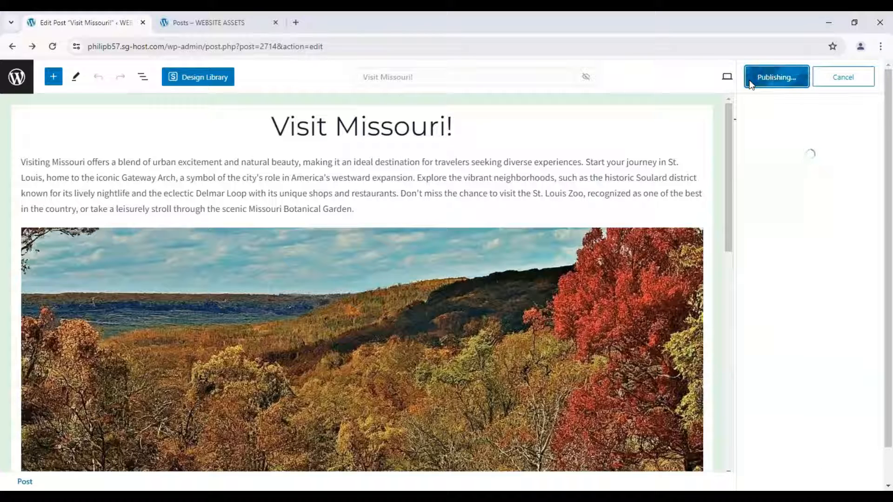
{"action": "left_click", "coordinate": [777, 76]}
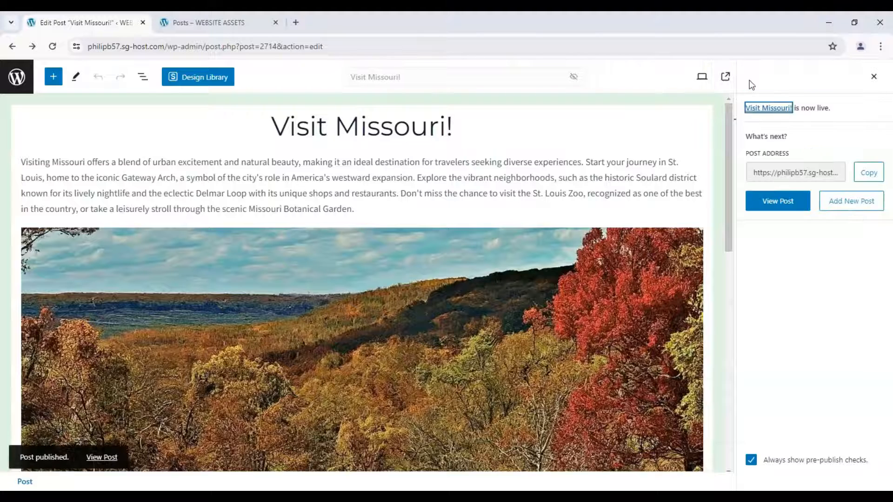
{"action": "mouse_move", "coordinate": [387, 64]}
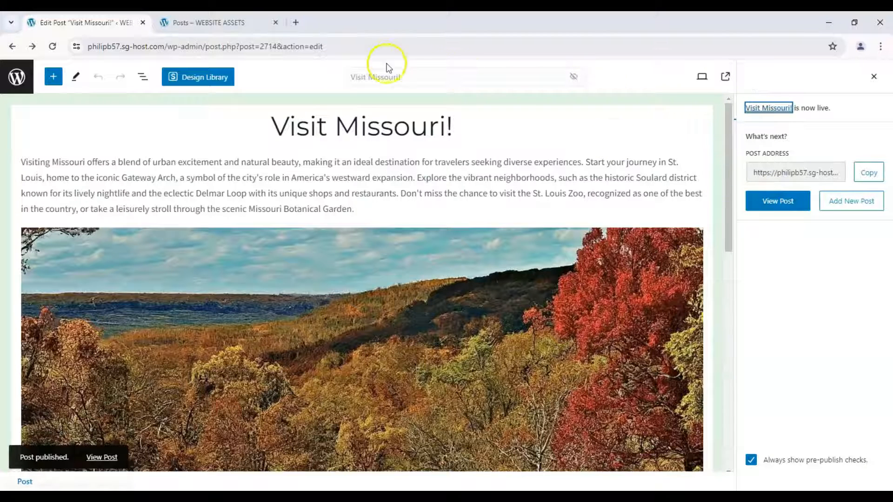
Step: Switch to the site tab and open the Visit Missouri! post from the Posts listing
{"action": "left_click", "coordinate": [212, 23]}
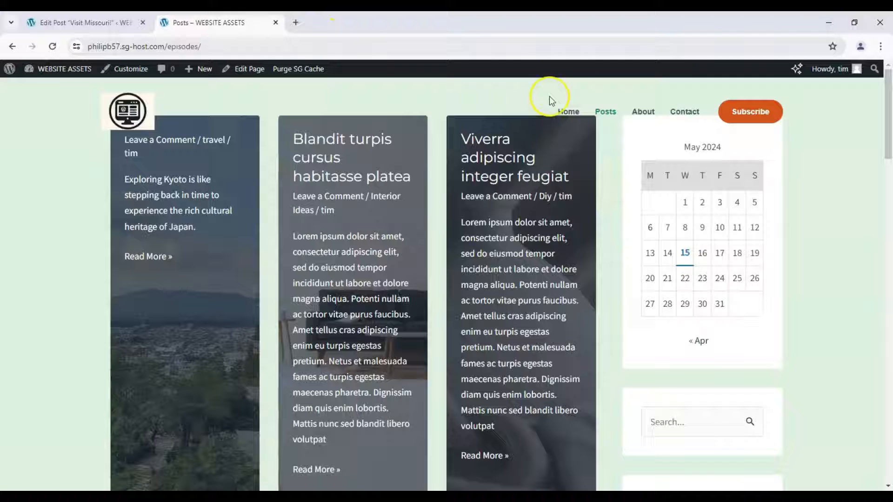
{"action": "left_click", "coordinate": [568, 112]}
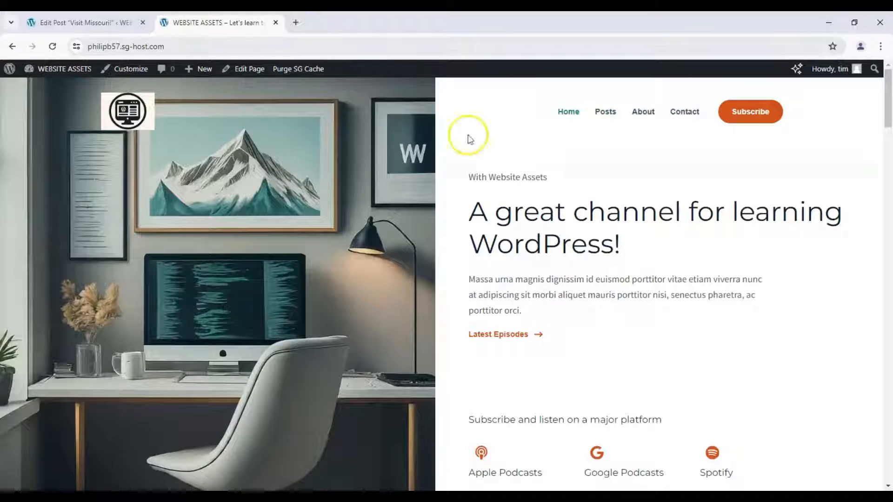
{"action": "left_click", "coordinate": [605, 113]}
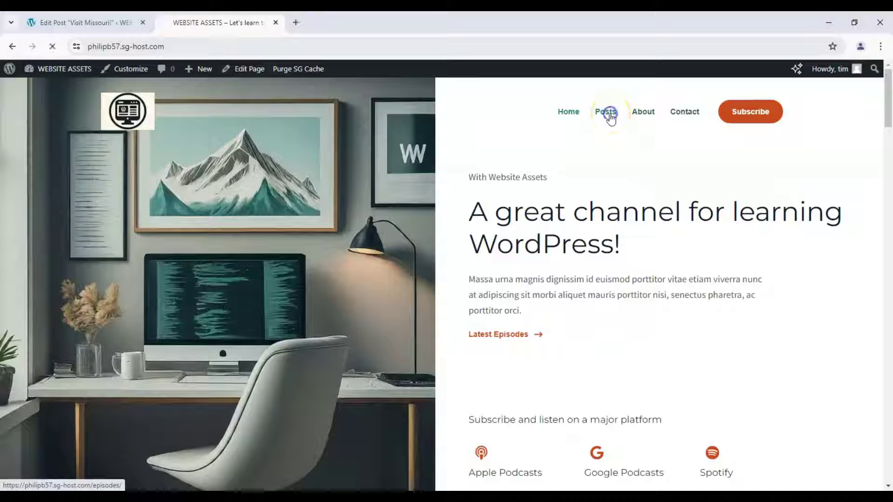
{"action": "left_click", "coordinate": [605, 112]}
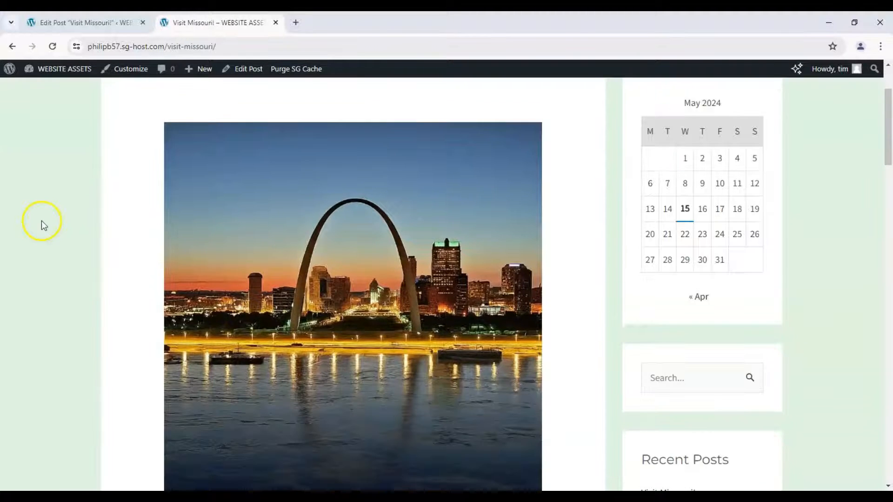
Step: Scroll through the live post to review the arch image, paragraphs and autumn photo
{"action": "scroll", "scroll_direction": "down", "scroll_amount": 3}
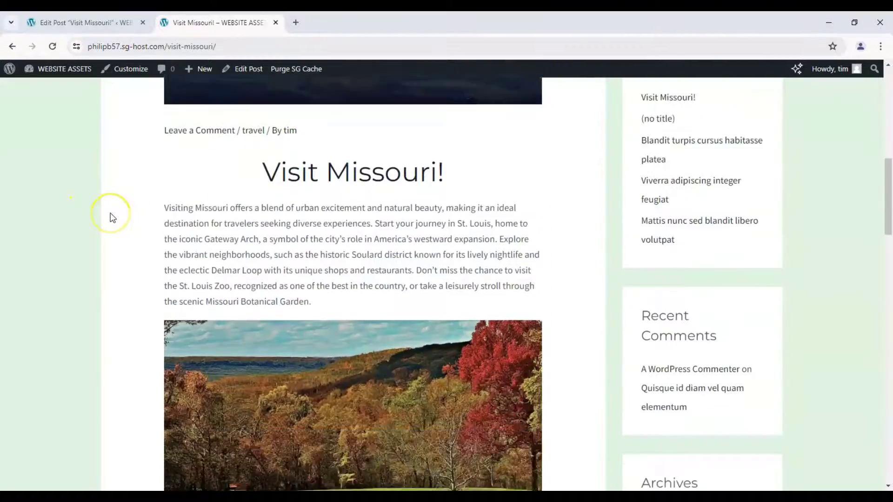
{"action": "scroll", "scroll_direction": "up", "scroll_amount": 3}
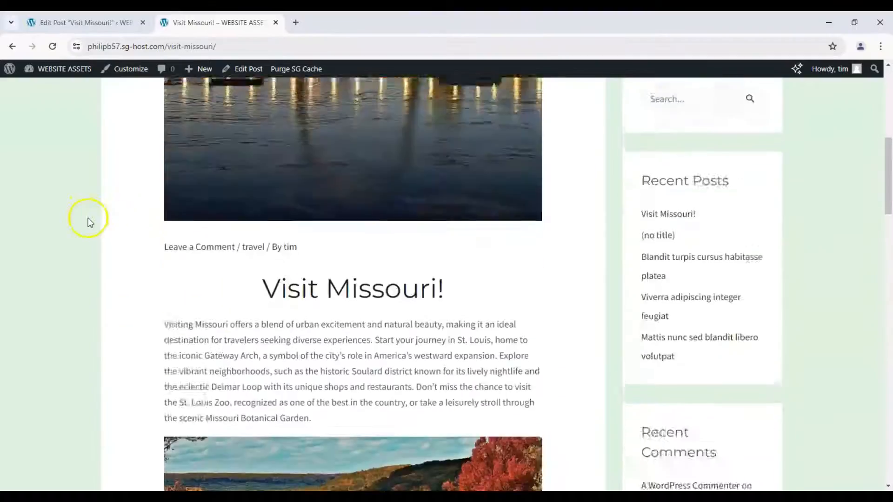
{"action": "scroll", "scroll_direction": "down", "scroll_amount": 3}
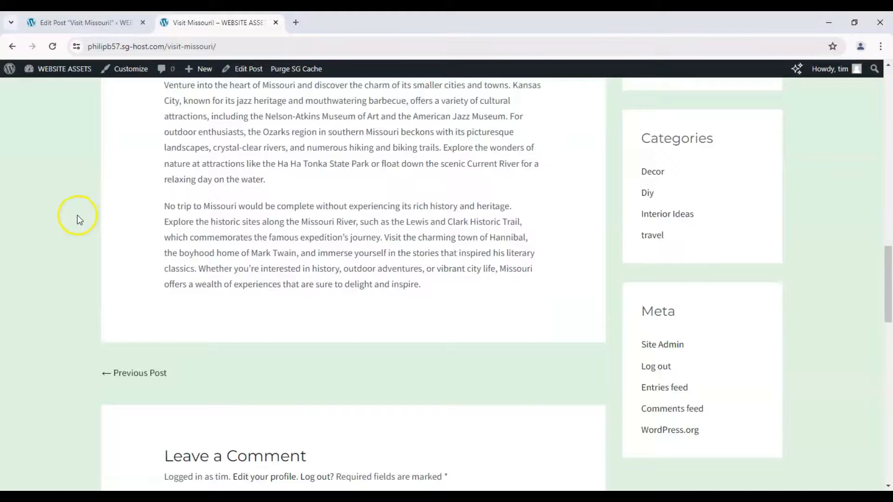
{"action": "scroll", "scroll_direction": "up", "scroll_amount": 3}
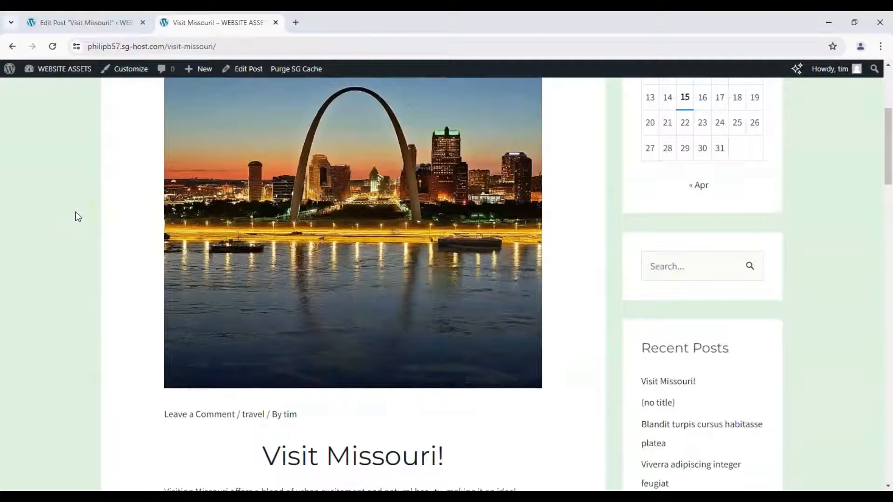
{"action": "scroll", "scroll_direction": "down", "scroll_amount": 3}
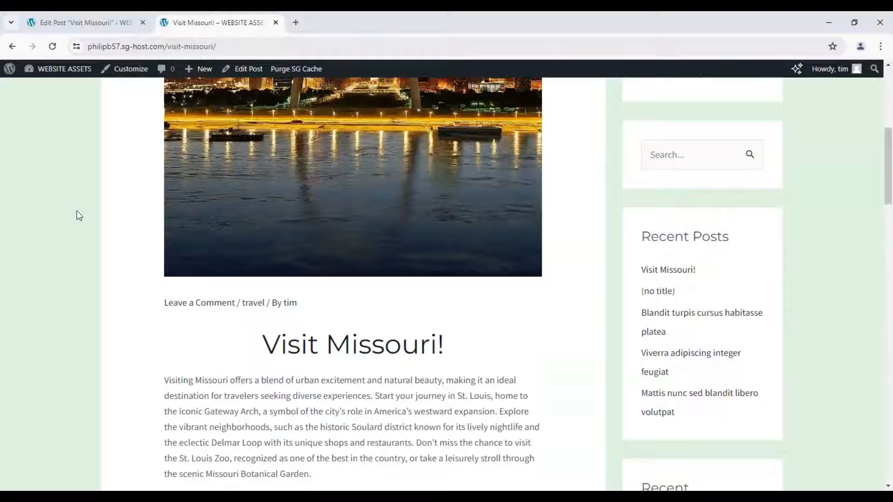